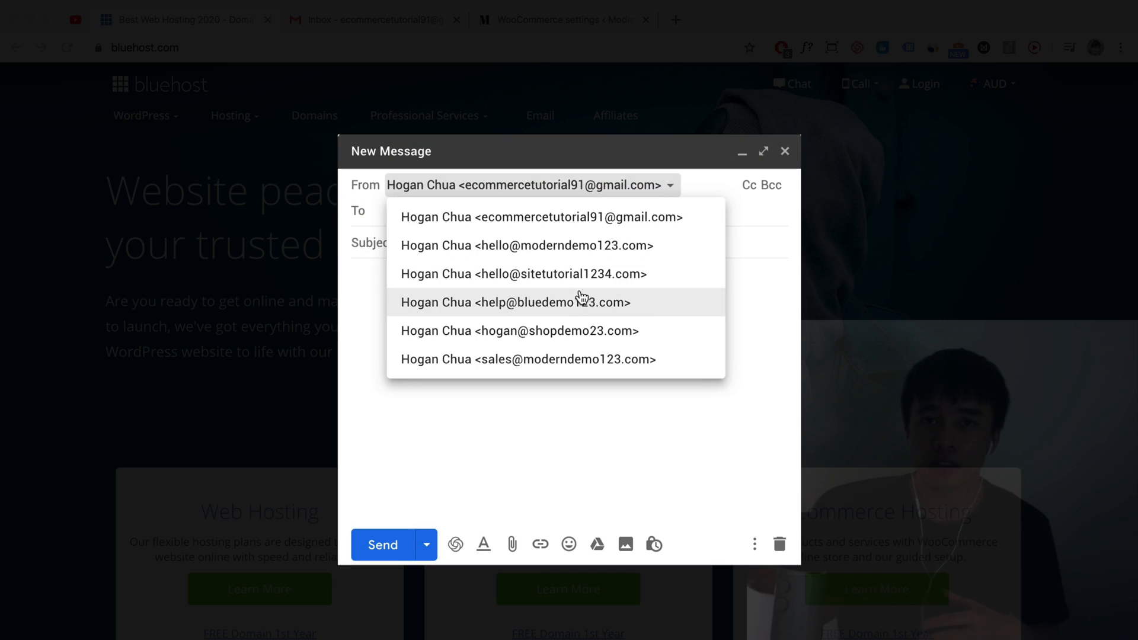
left_click(515, 302)
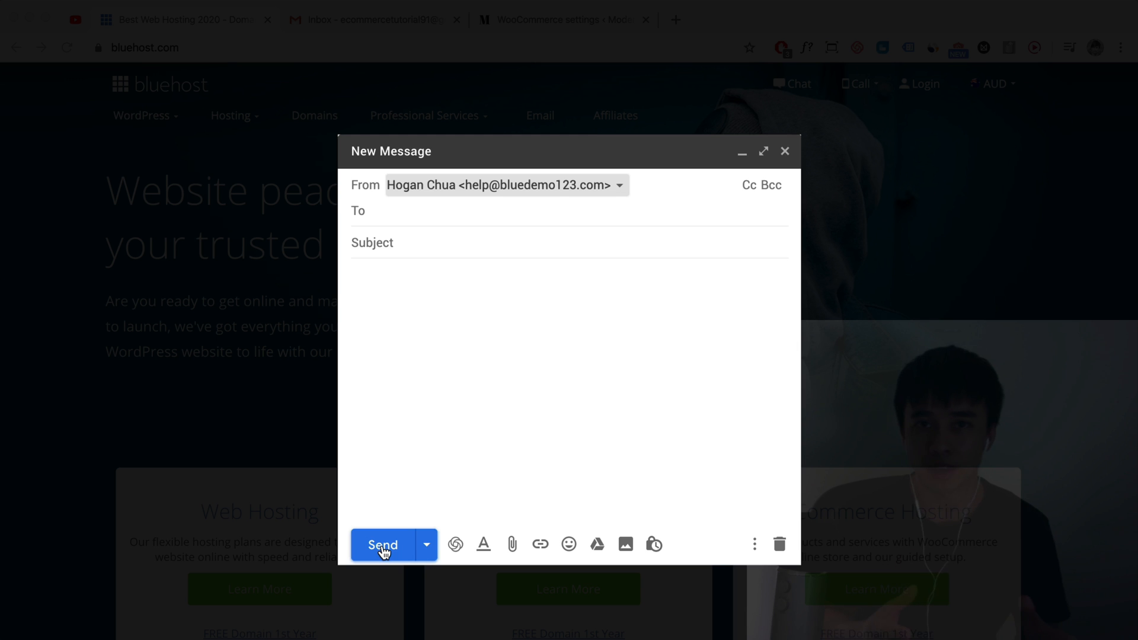
left_click(784, 151)
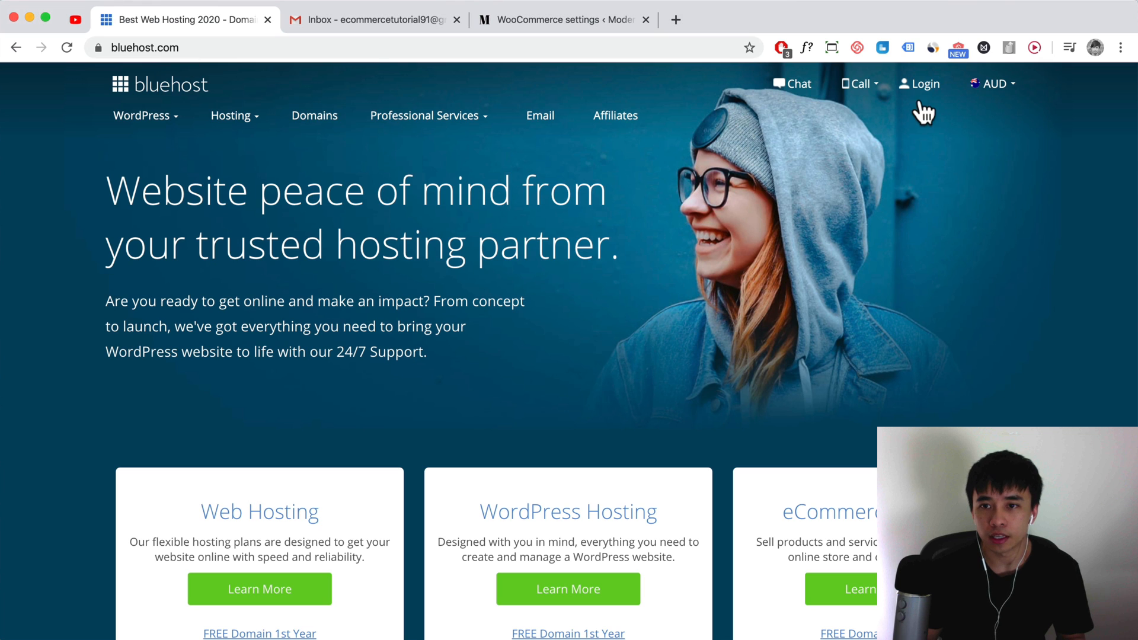
Sign in to the Bluehost hosting account with email and password.
left_click(925, 83)
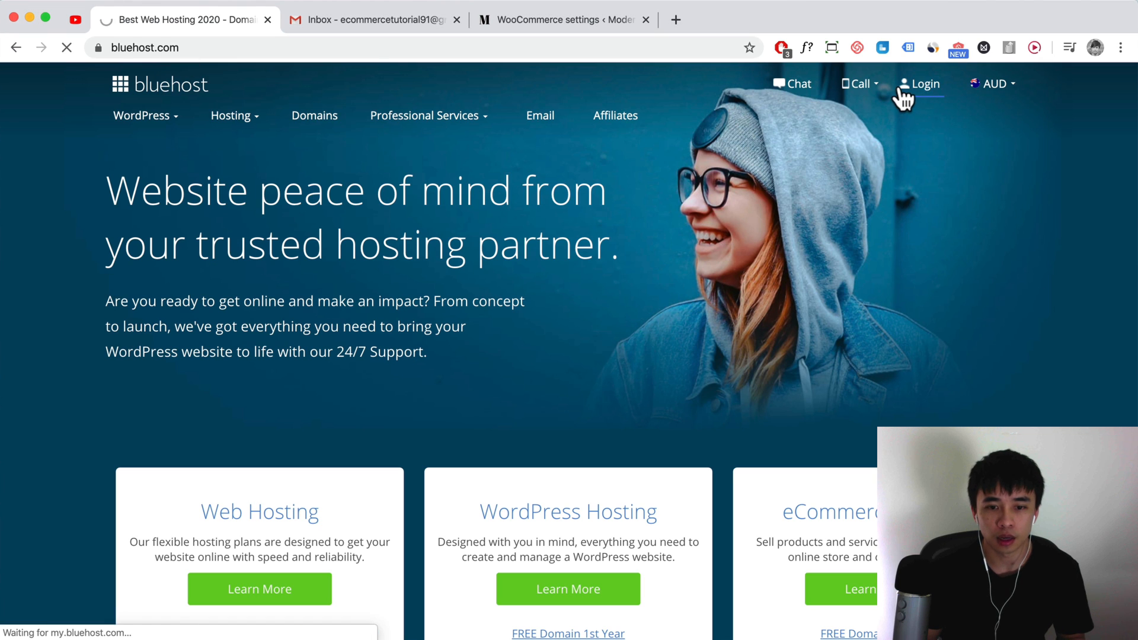
left_click(920, 83)
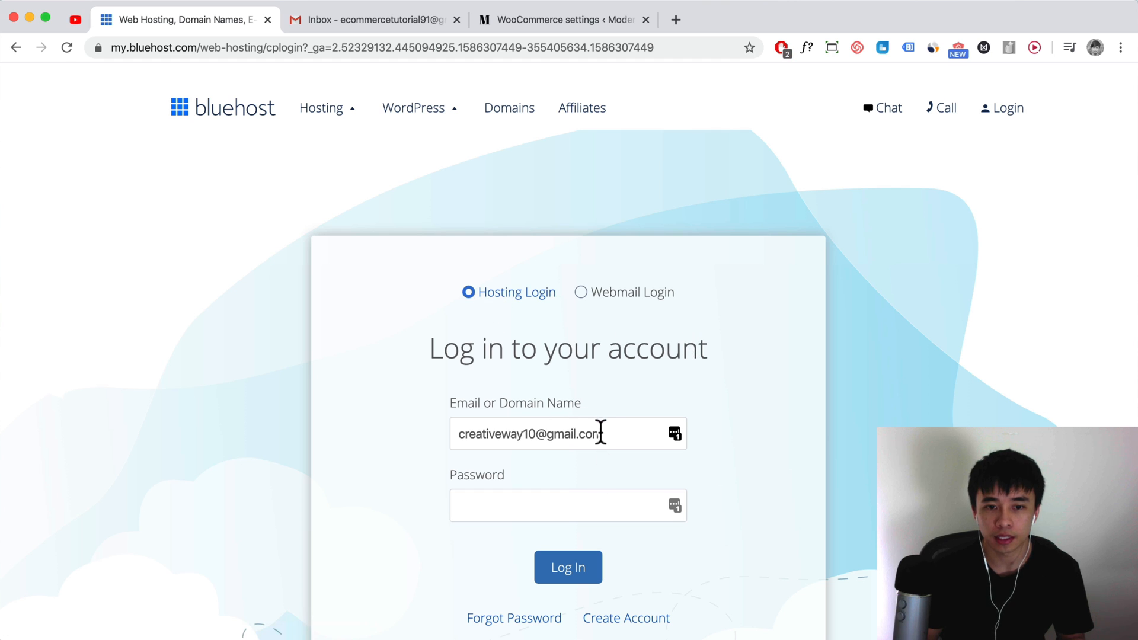
scroll("down", 3)
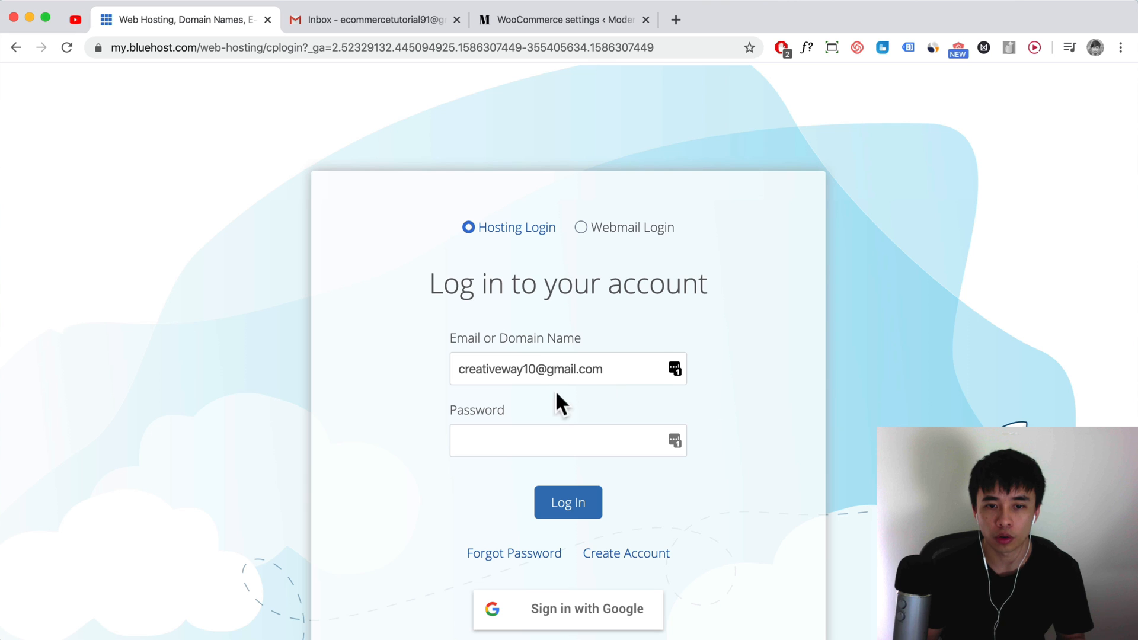
left_click(674, 367)
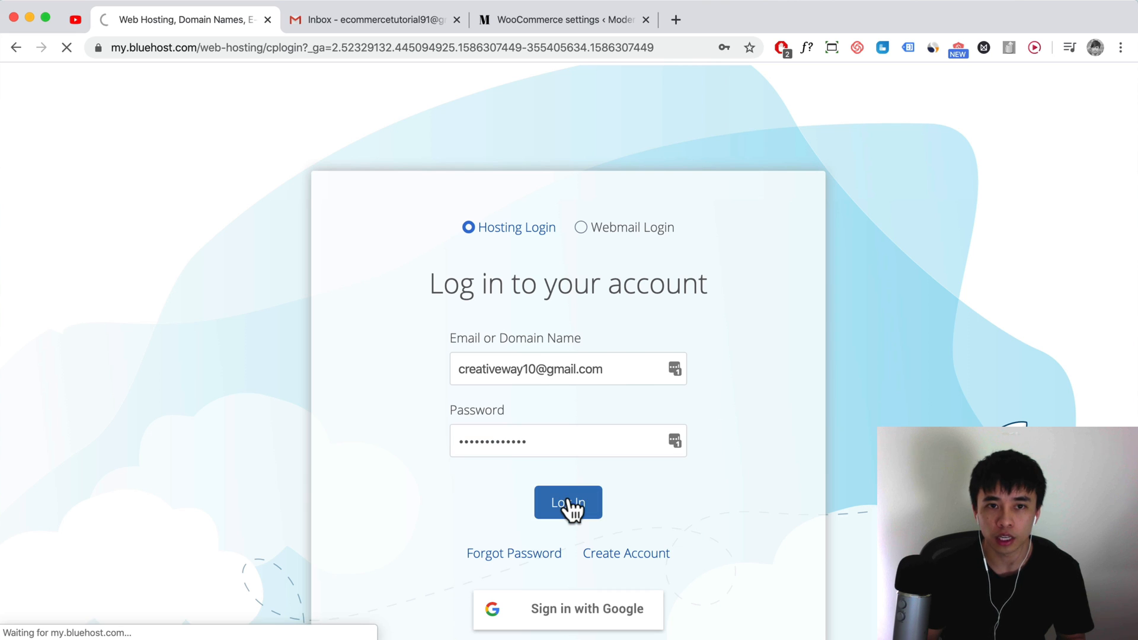
left_click(567, 503)
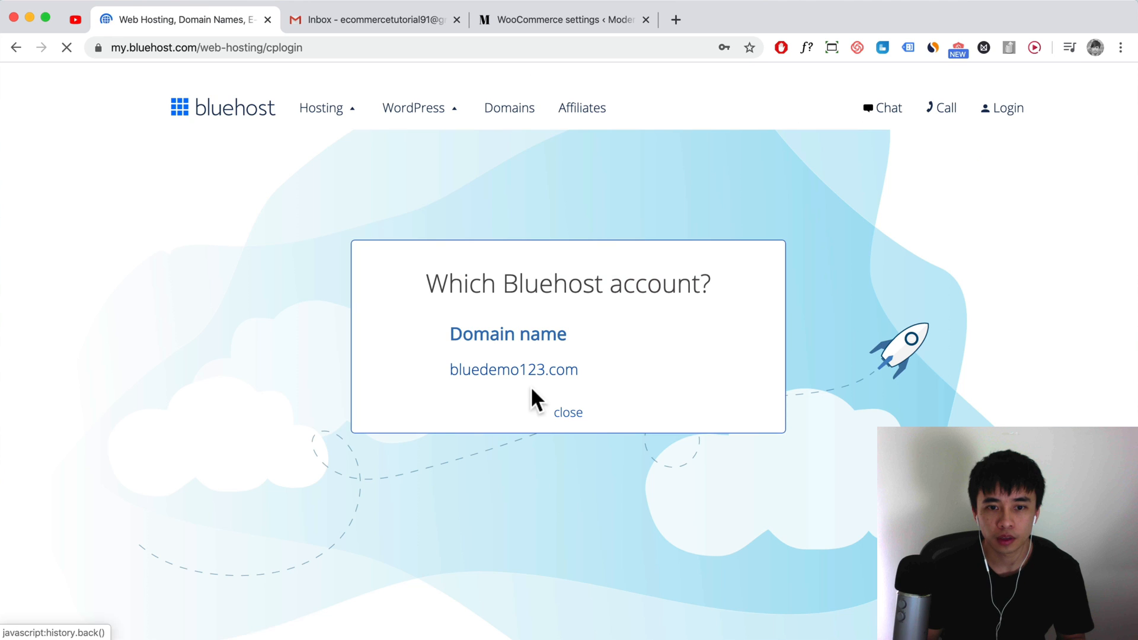
Choose the bluedemo123.com account to reach the hosting portal dashboard.
left_click(513, 370)
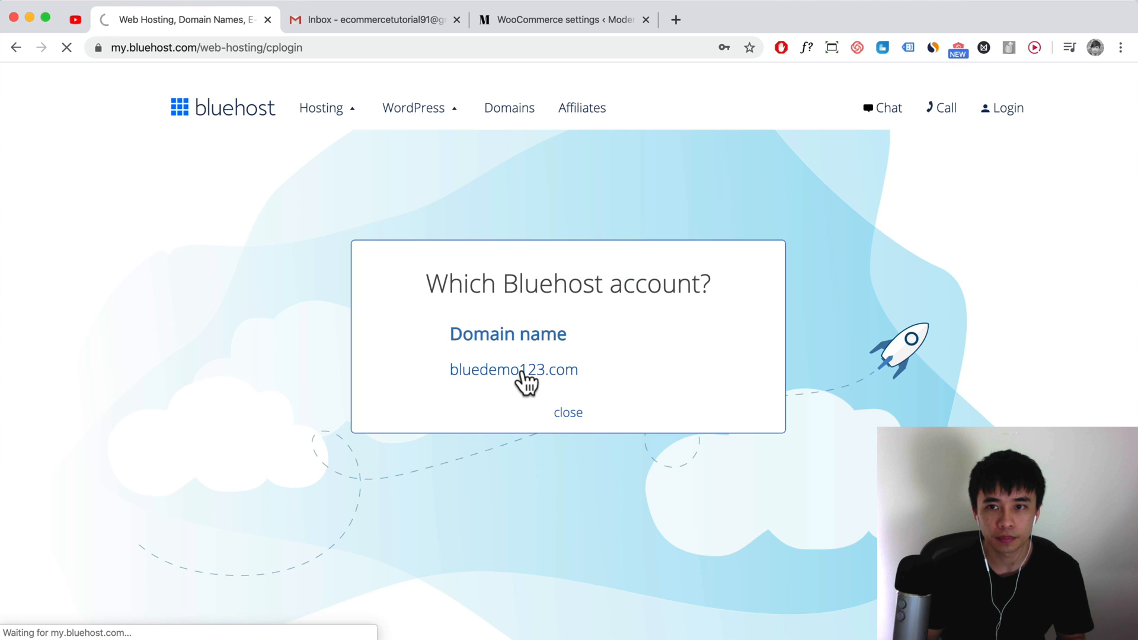
left_click(514, 370)
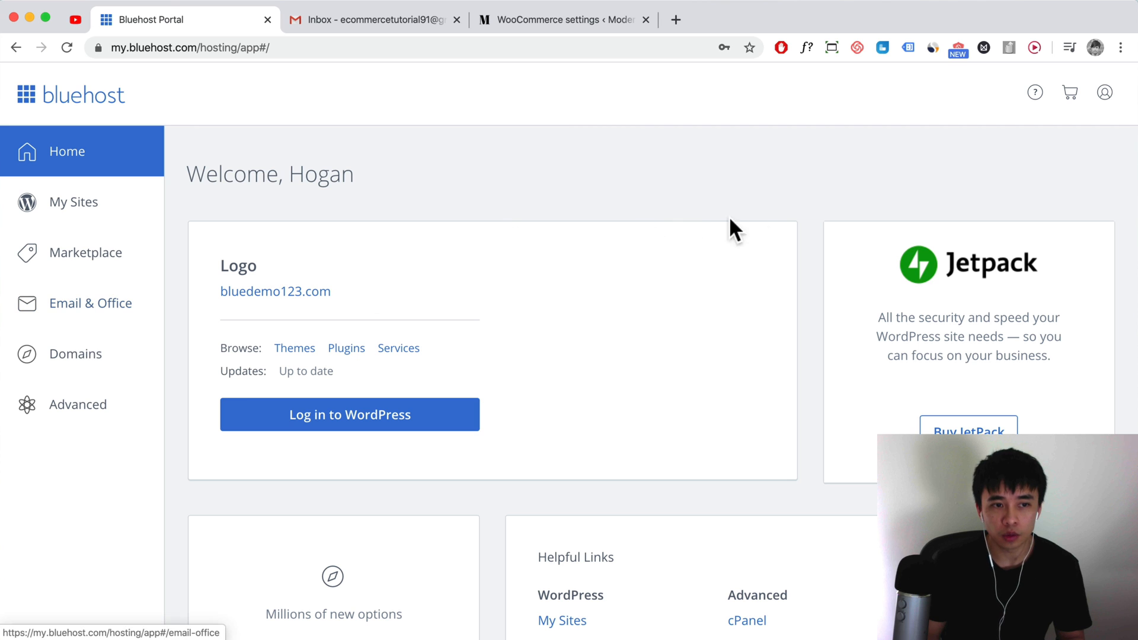
Go into the cPanel hosting control panel from the portal's Advanced area.
scroll("down", 3)
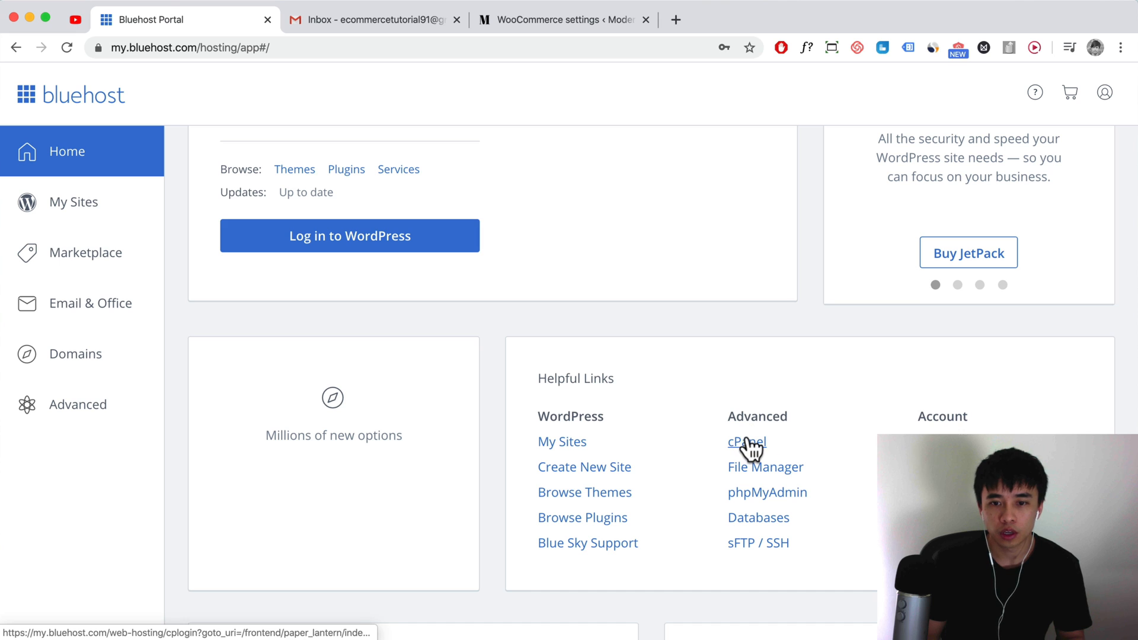
left_click(746, 441)
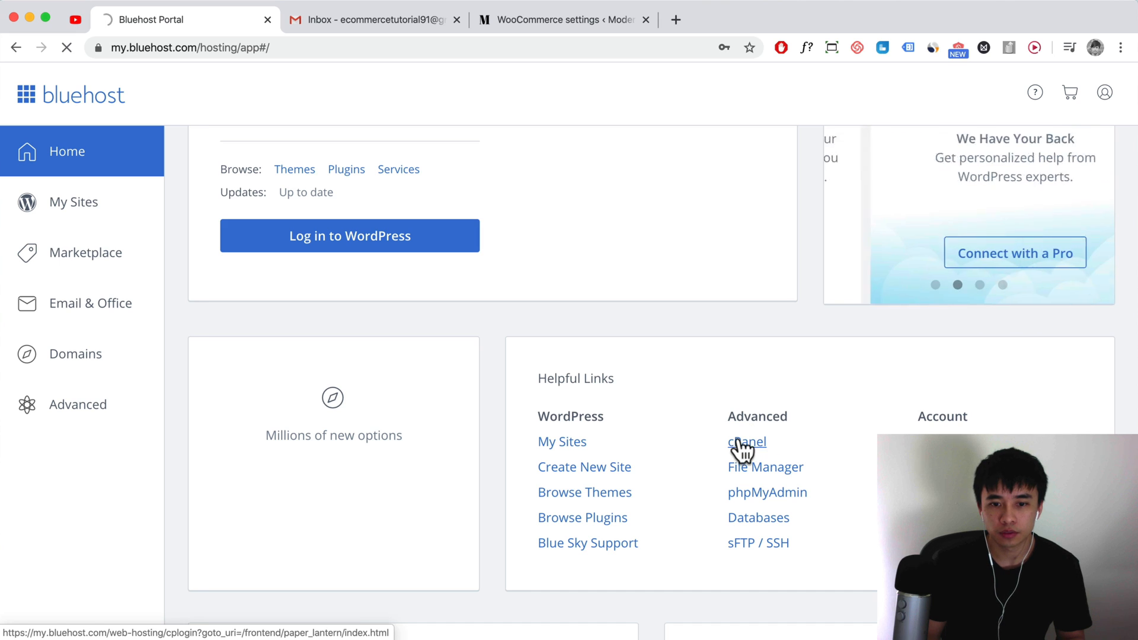
left_click(746, 442)
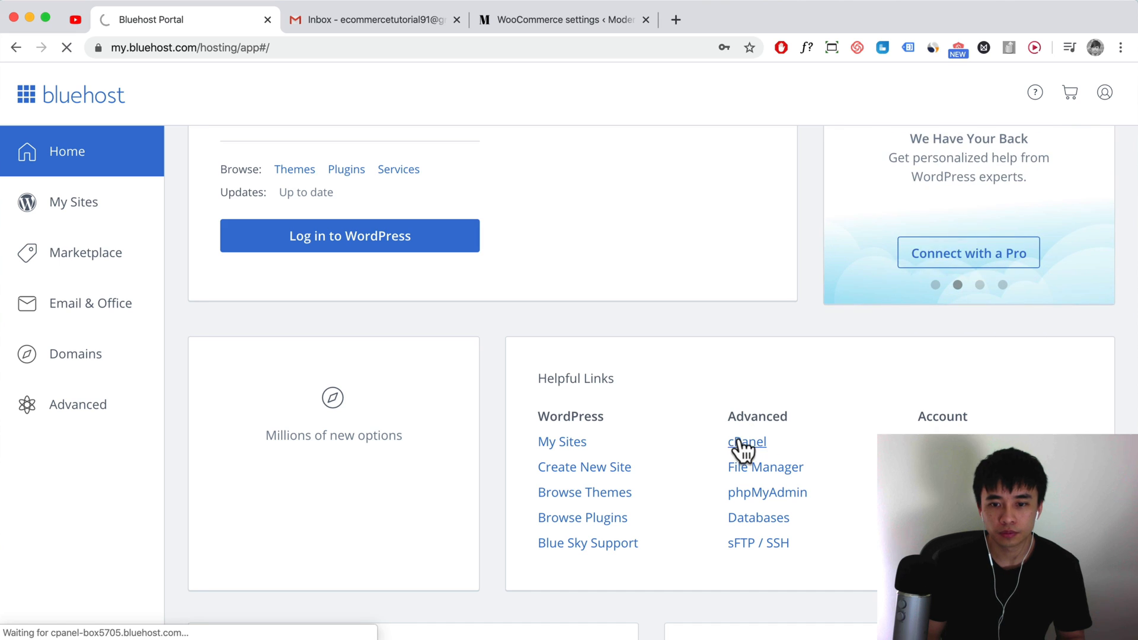
left_click(746, 441)
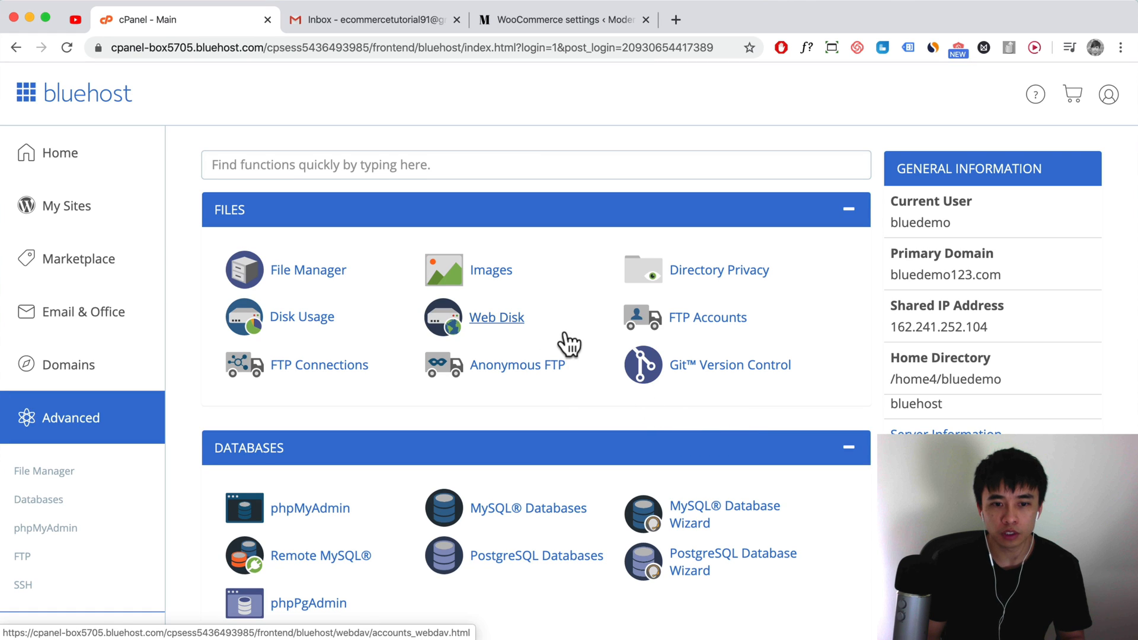
Reach the Email Accounts manager under cPanel's Email section.
scroll("down", 3)
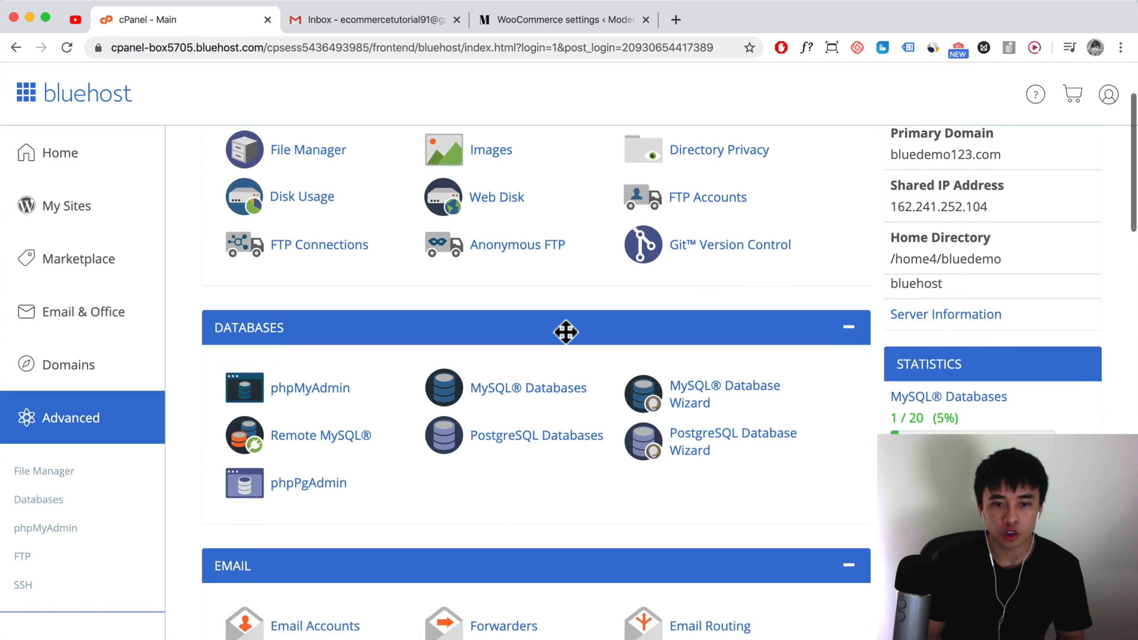
scroll("down", 3)
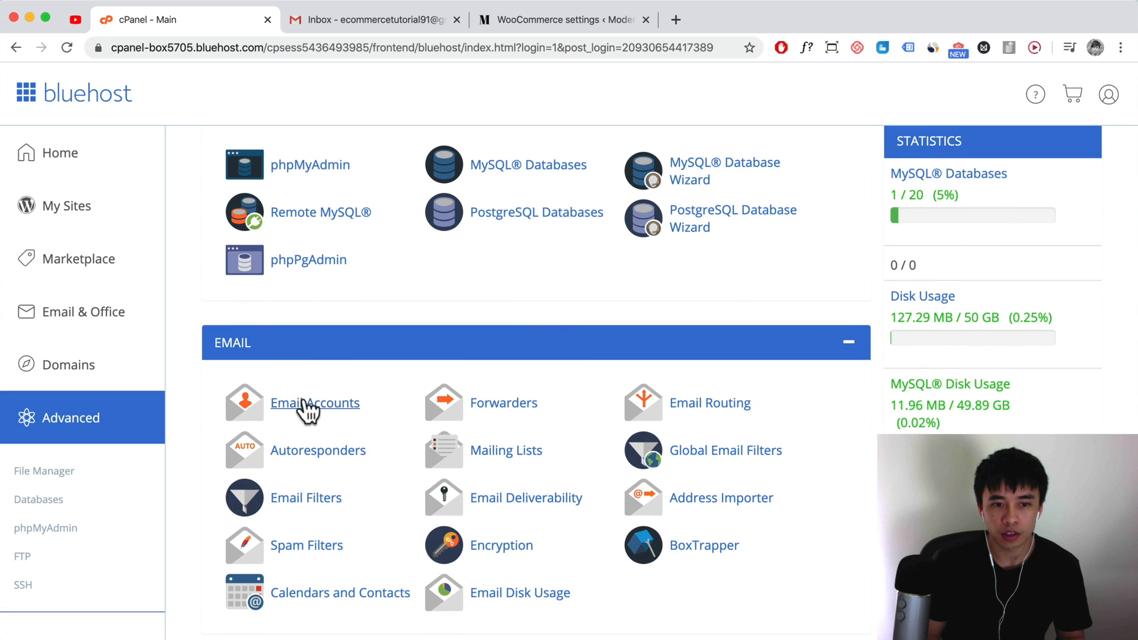
left_click(314, 403)
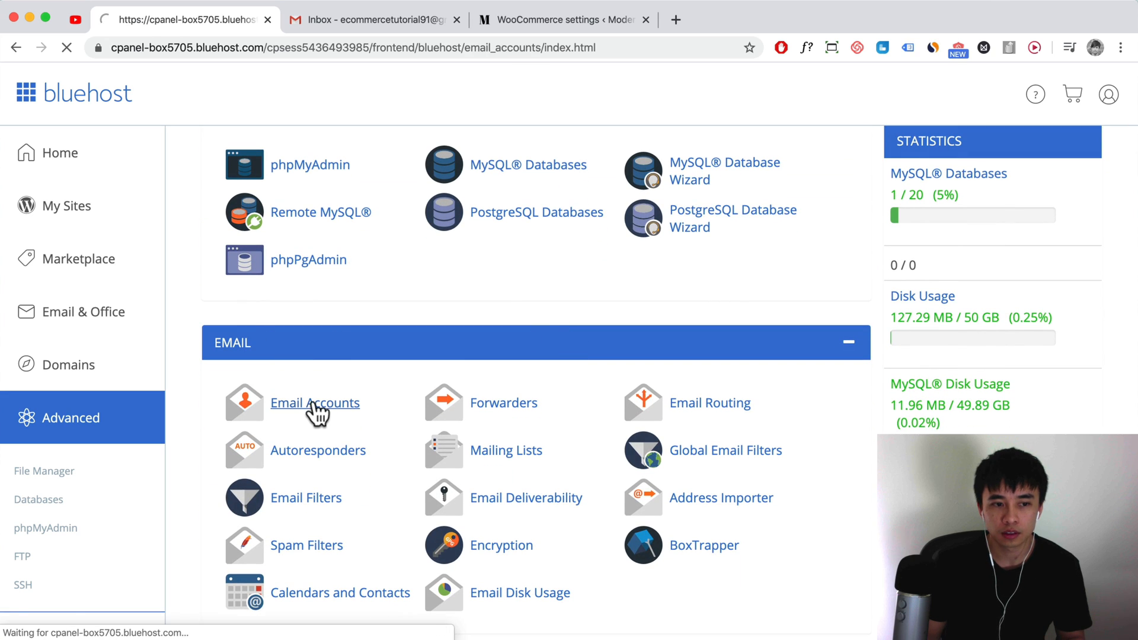
left_click(315, 403)
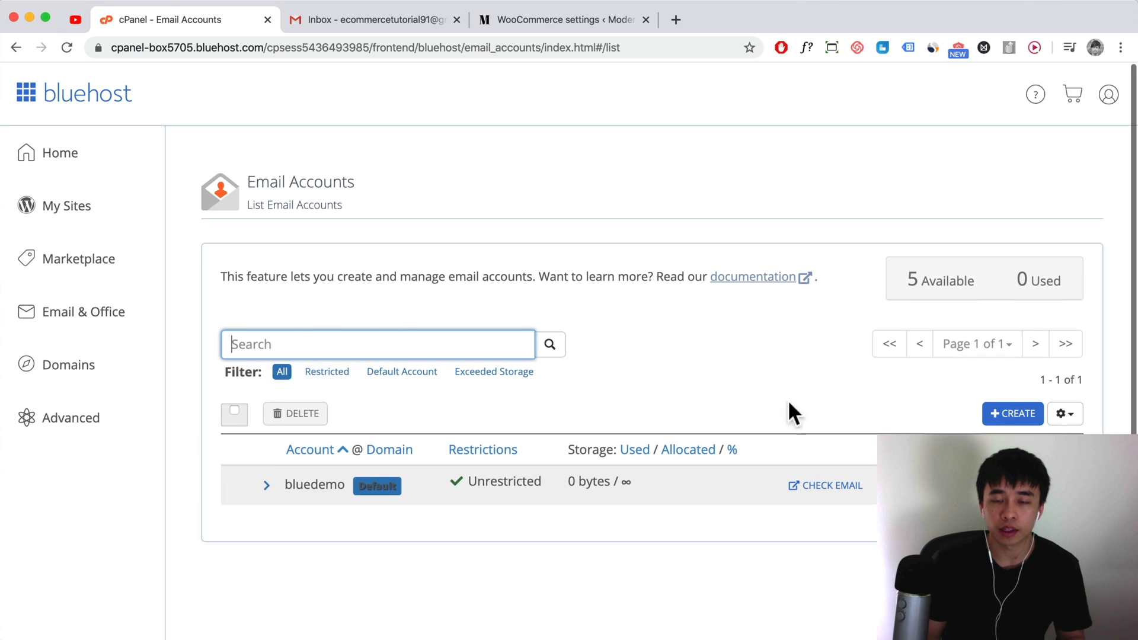
mouse_move(1012, 414)
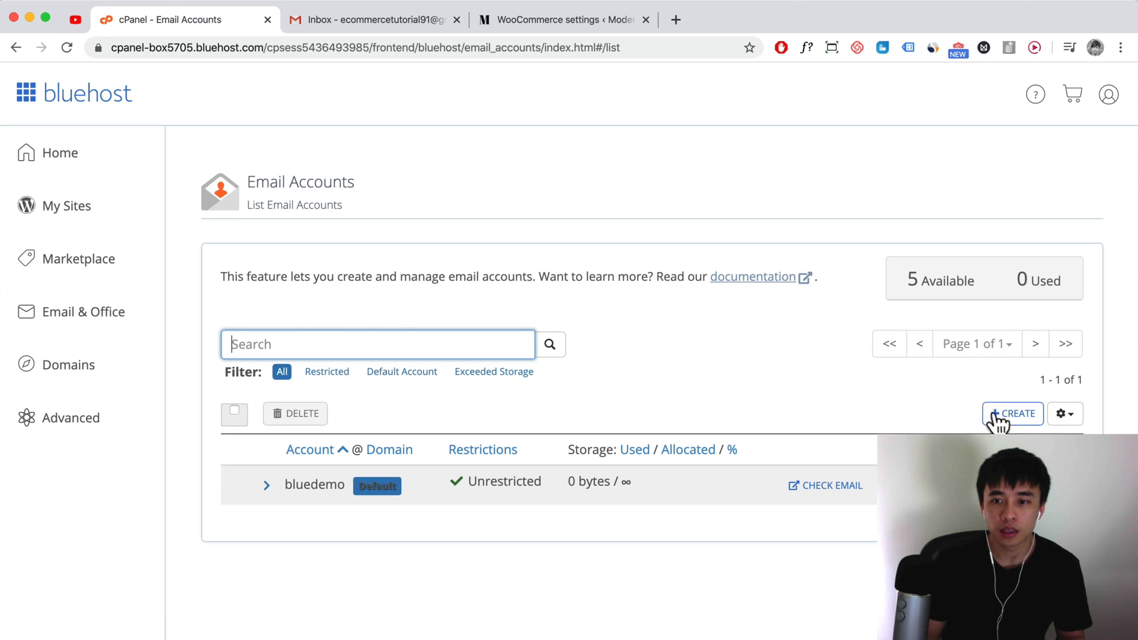
left_click(1013, 413)
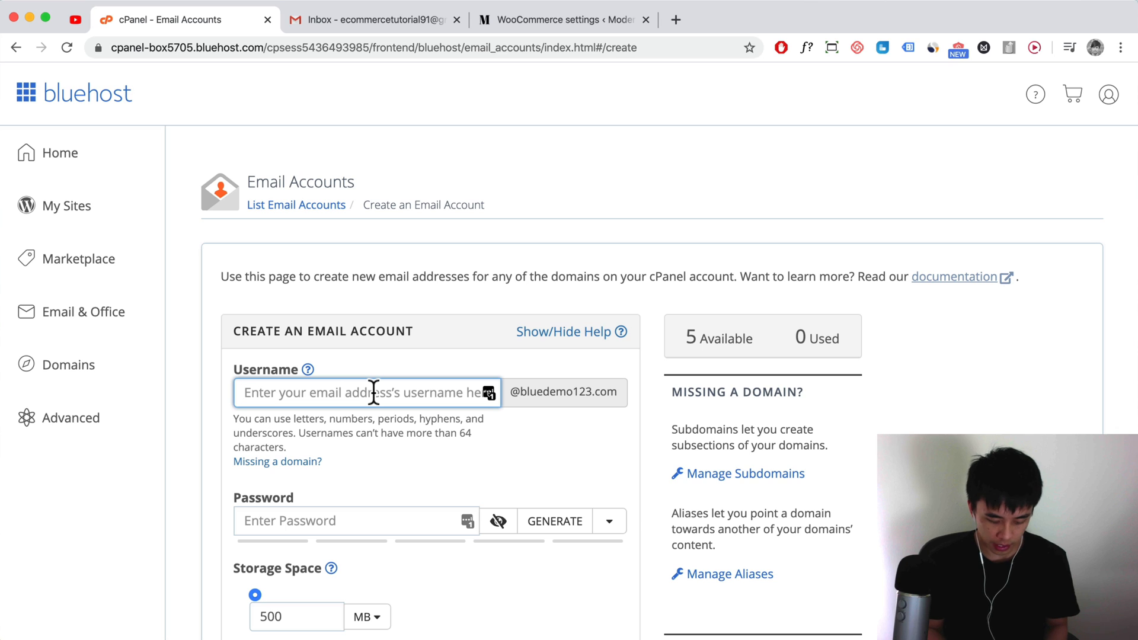
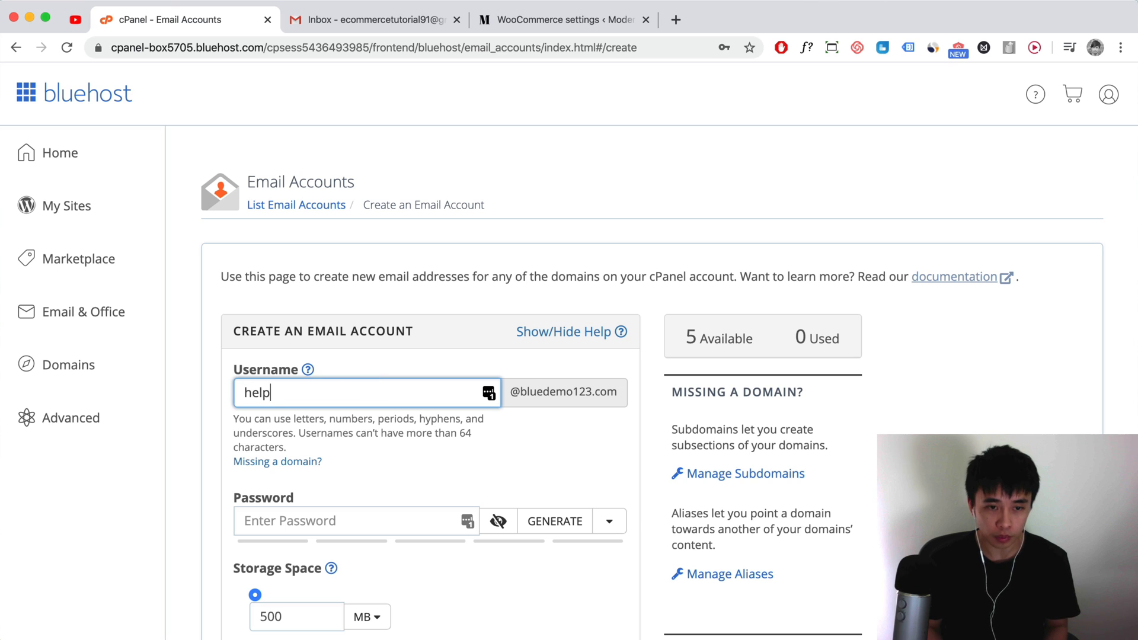
mouse_move(589, 417)
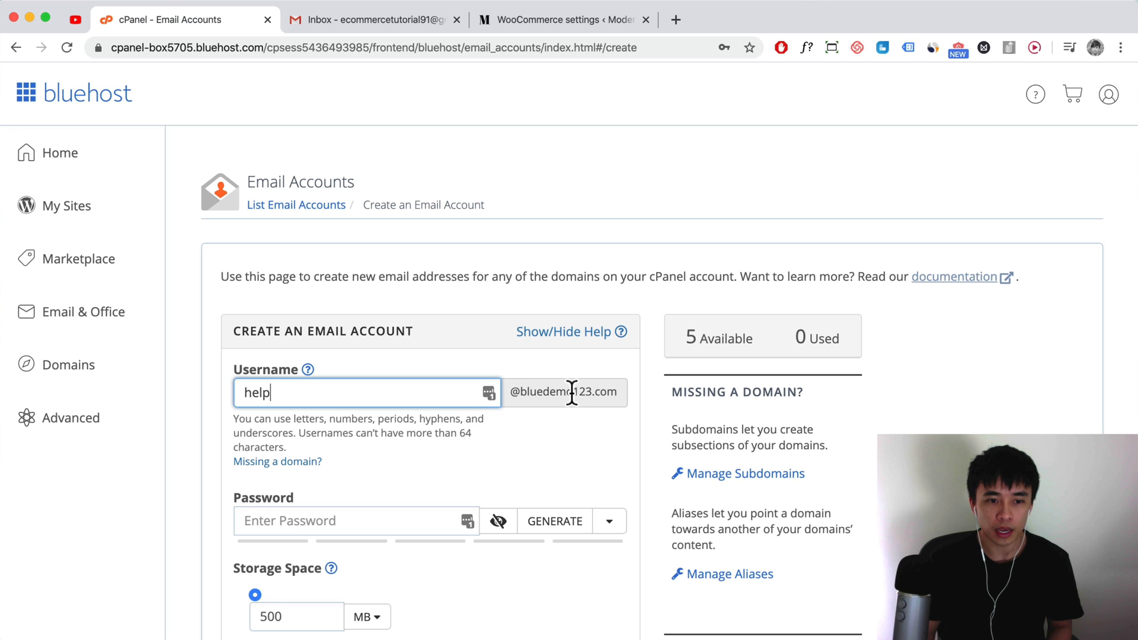
left_click(356, 520)
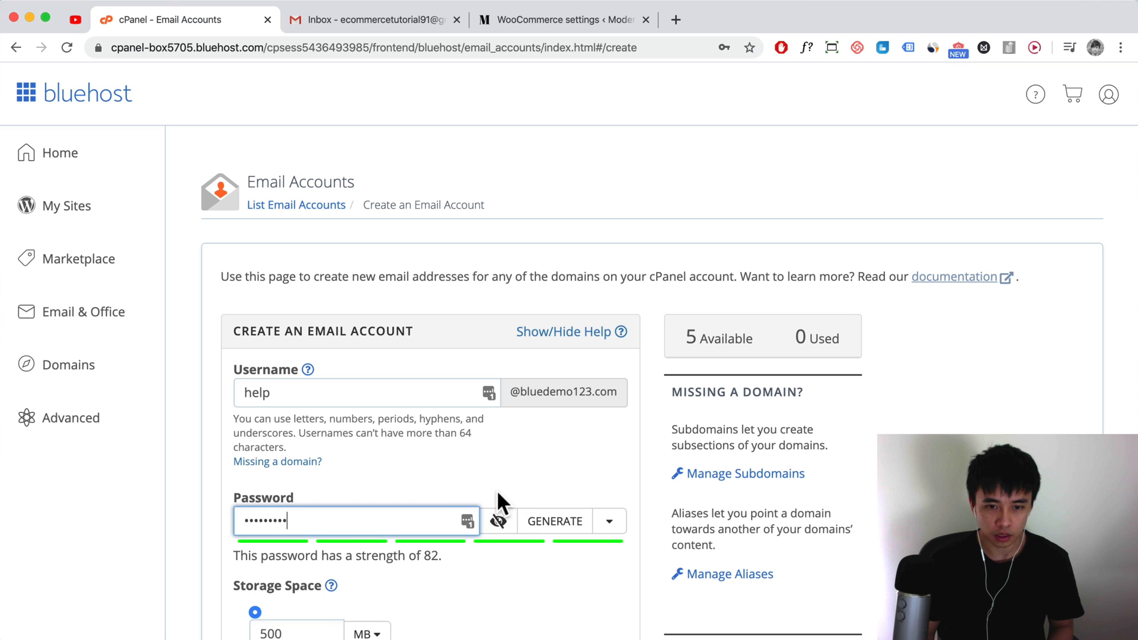
scroll("down", 3)
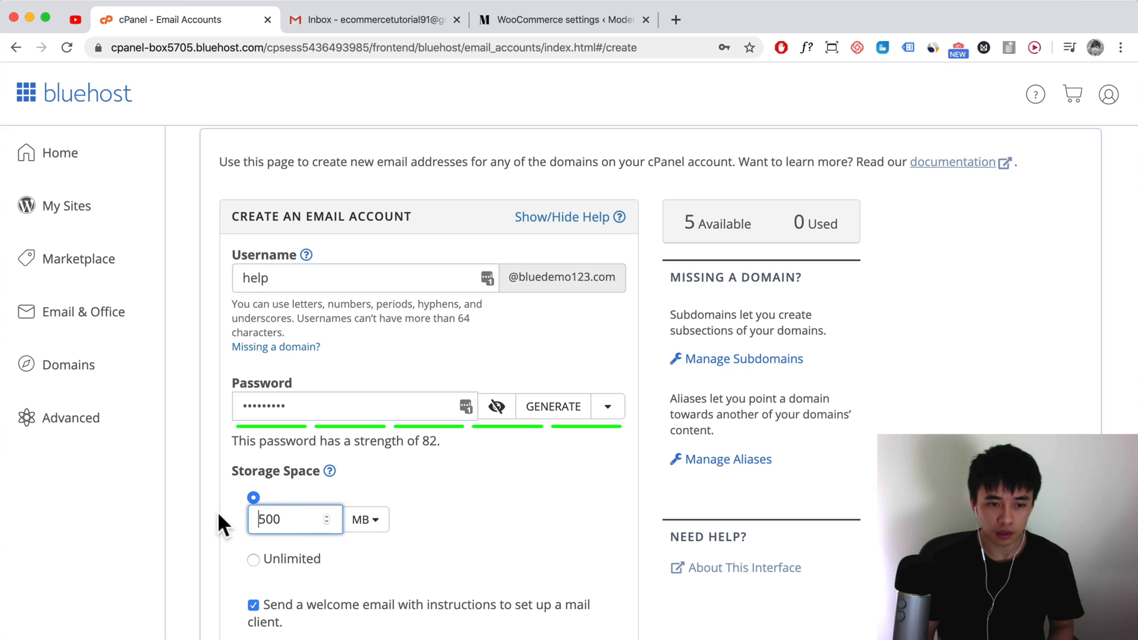
type("1000")
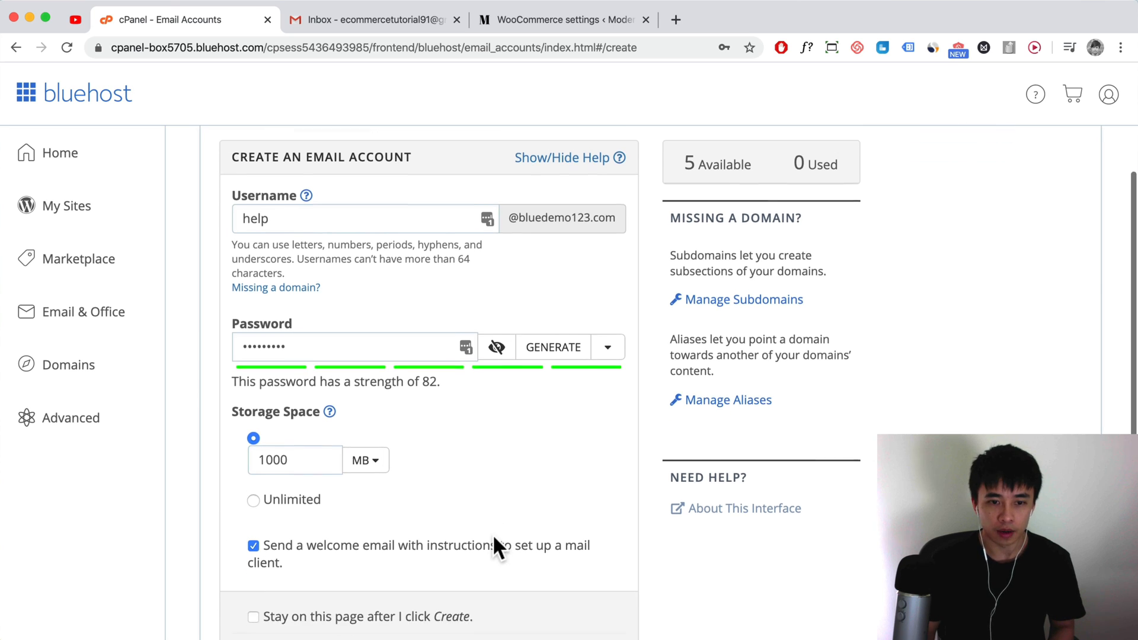
scroll("down", 3)
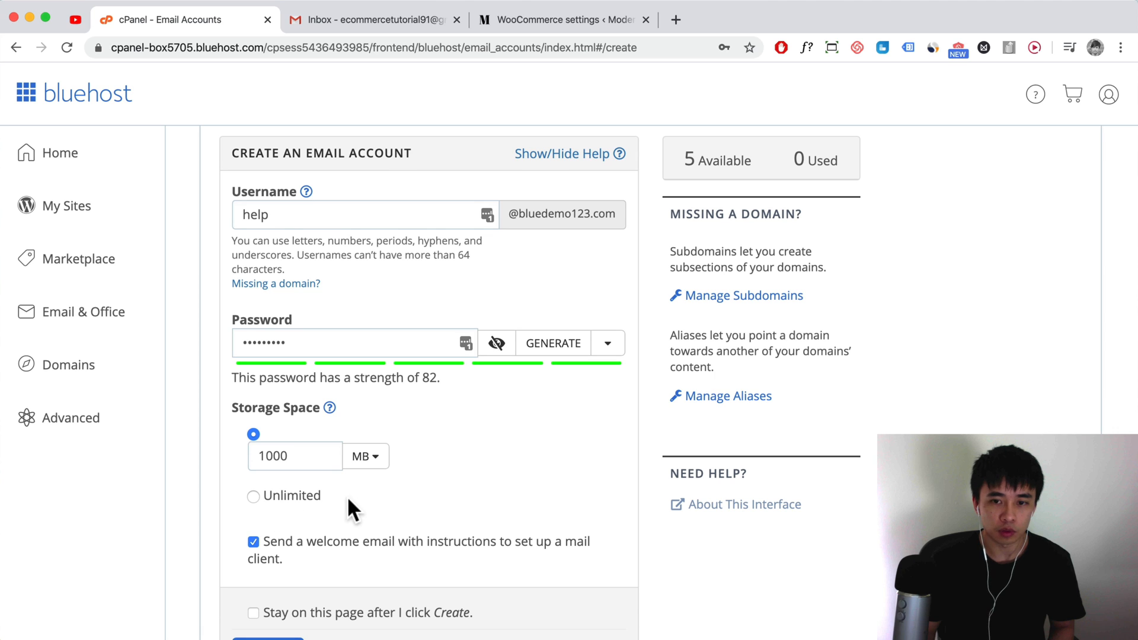
mouse_move(410, 471)
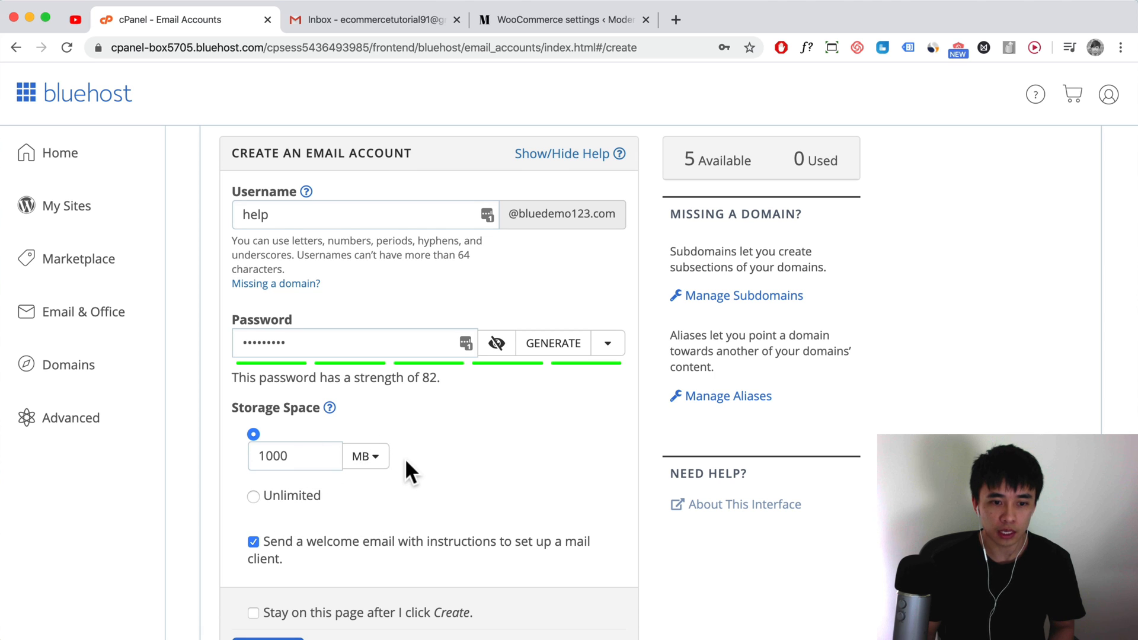
scroll("down", 3)
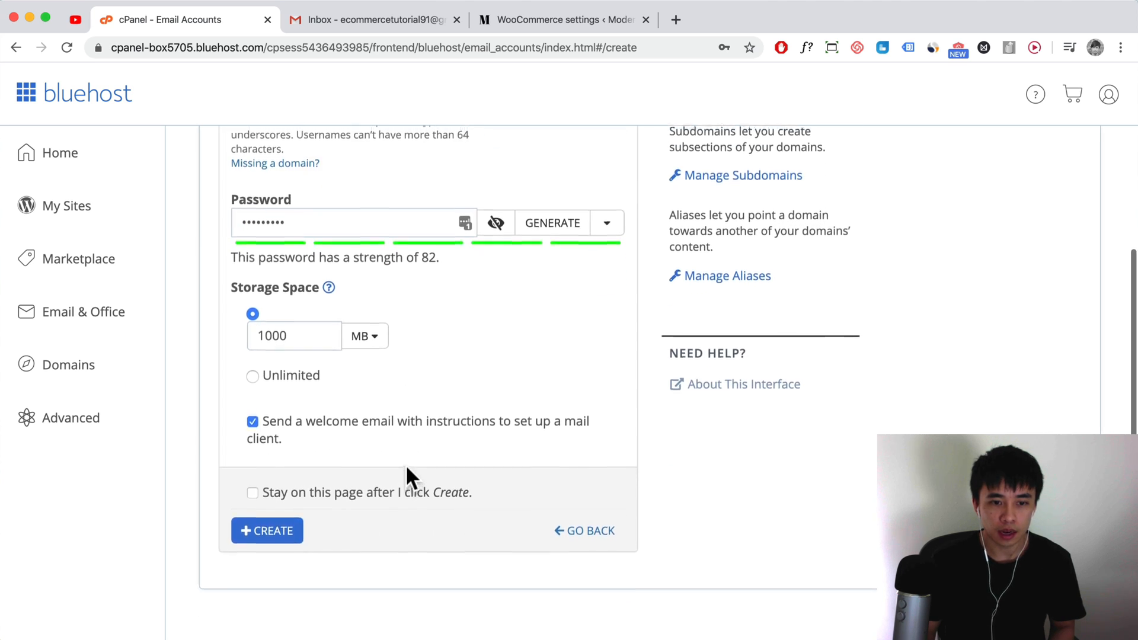
left_click(266, 530)
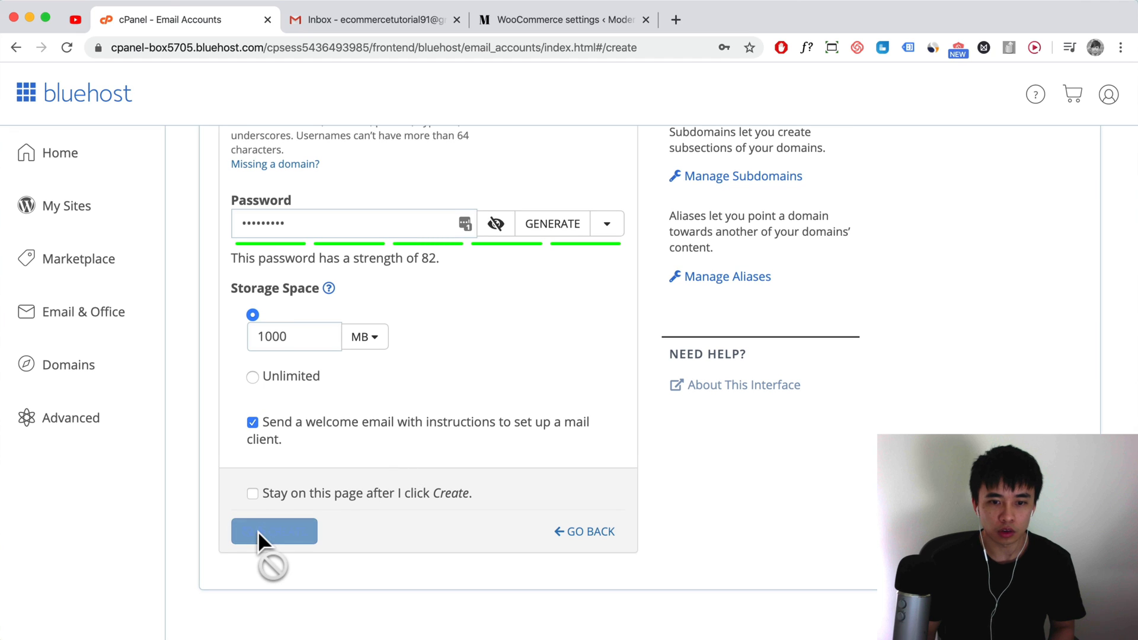
left_click(274, 531)
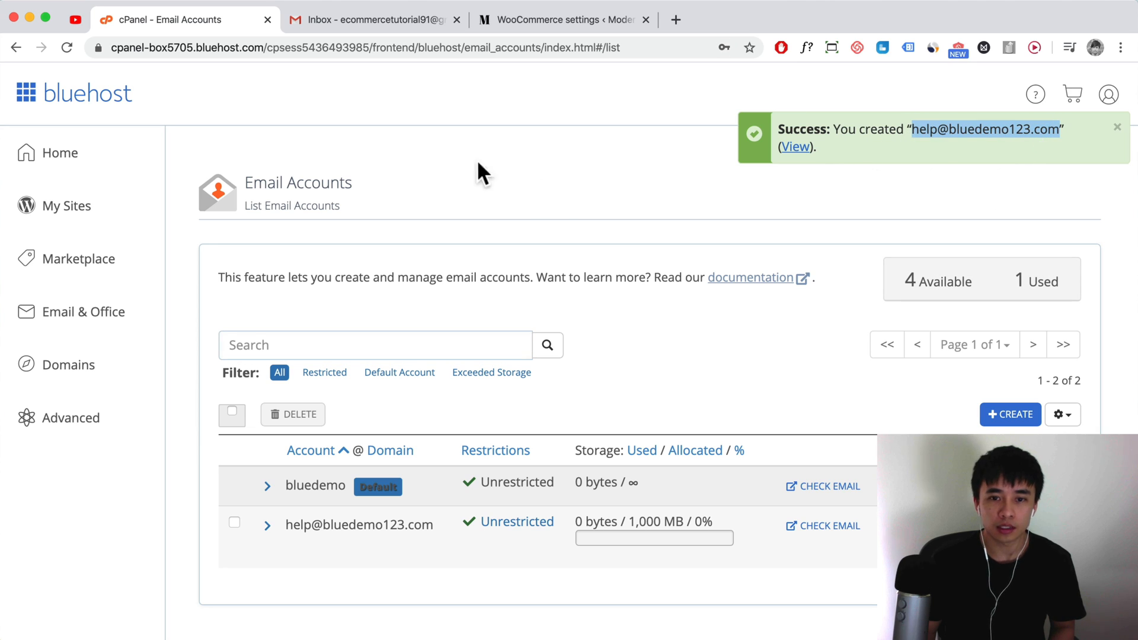
mouse_move(385, 42)
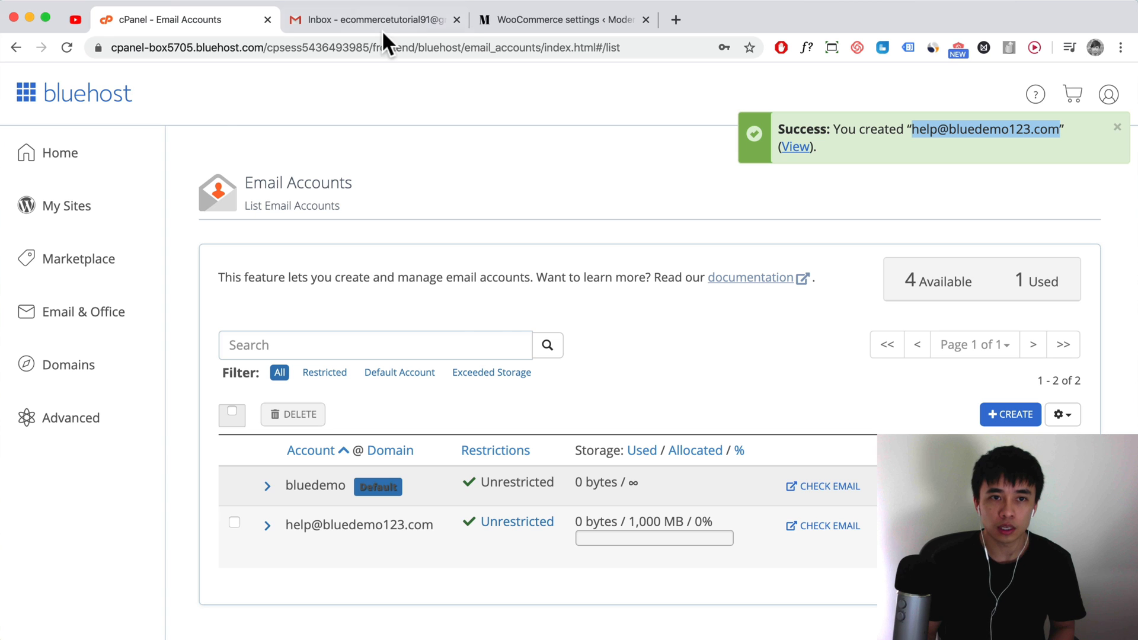
Switch to the Gmail tab and go to the full Settings page from the gear menu.
left_click(374, 20)
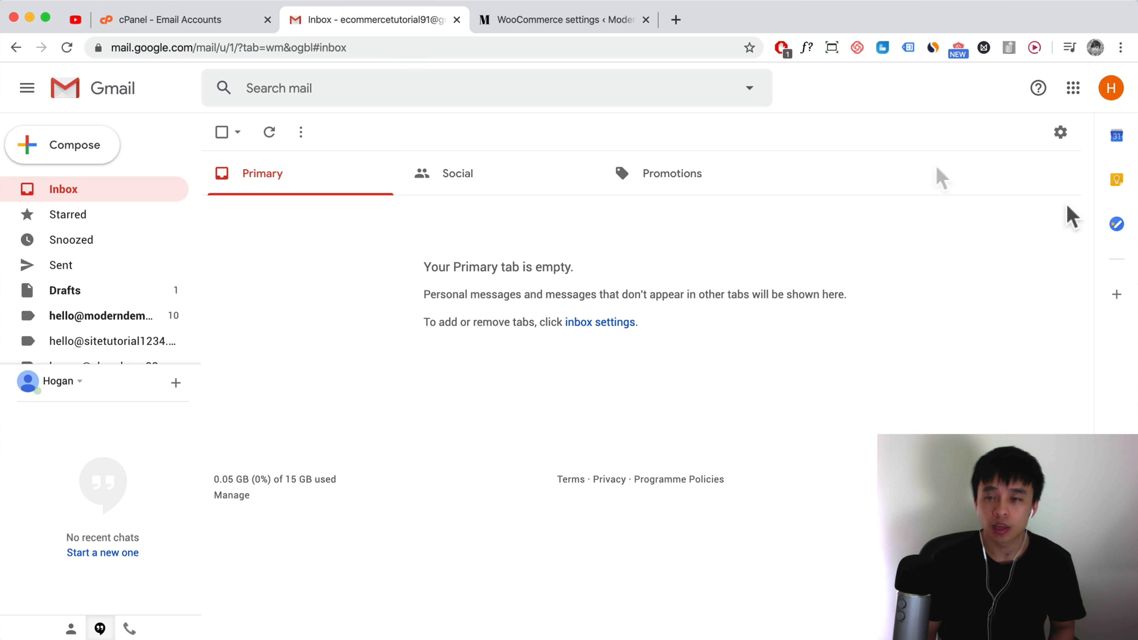
left_click(1059, 132)
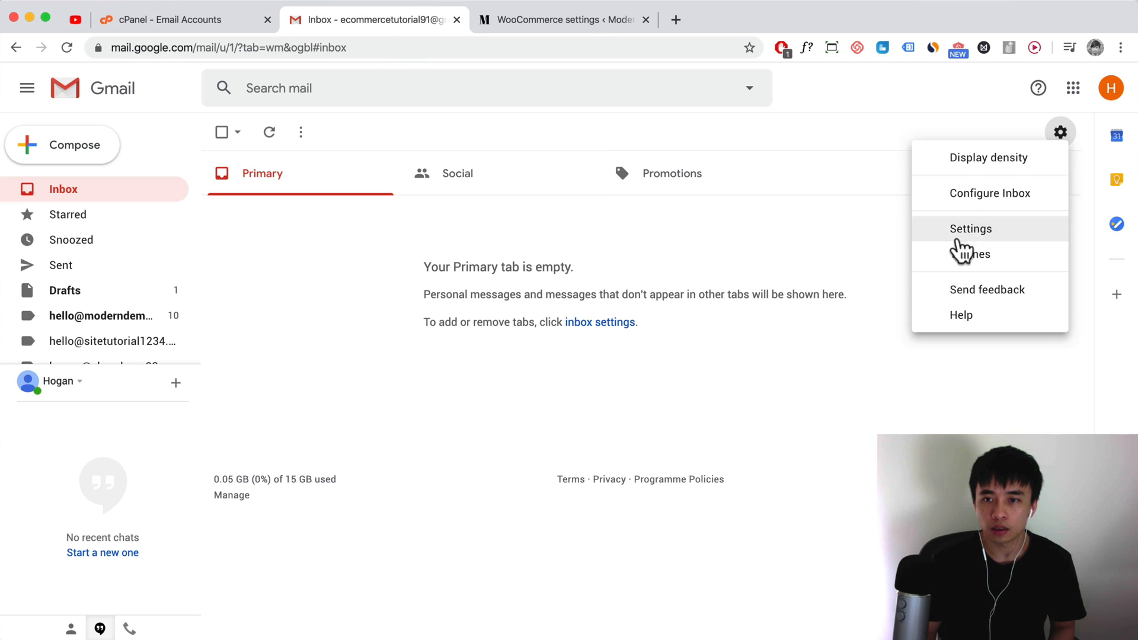
left_click(971, 229)
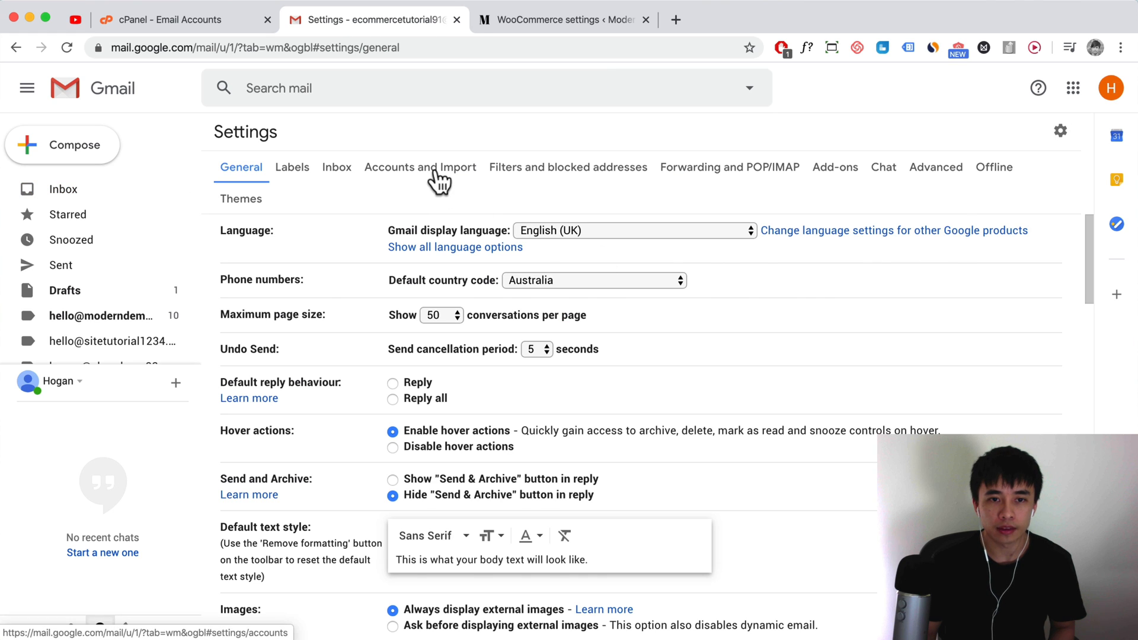
Show Accounts and Import settings down to 'Check email from other accounts'.
left_click(419, 168)
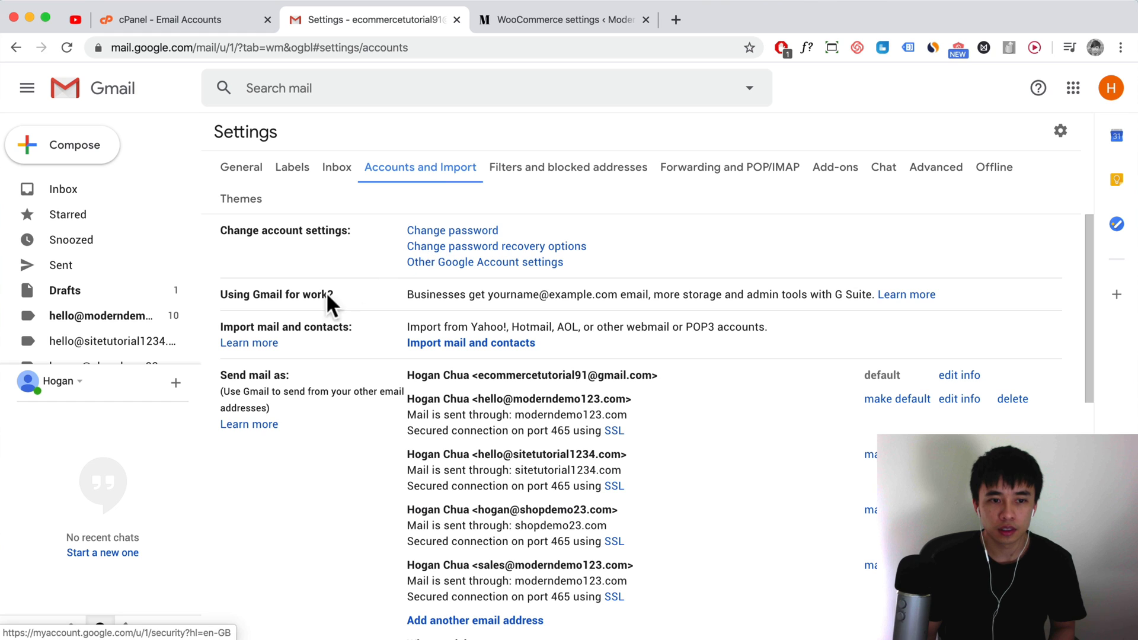
scroll("down", 3)
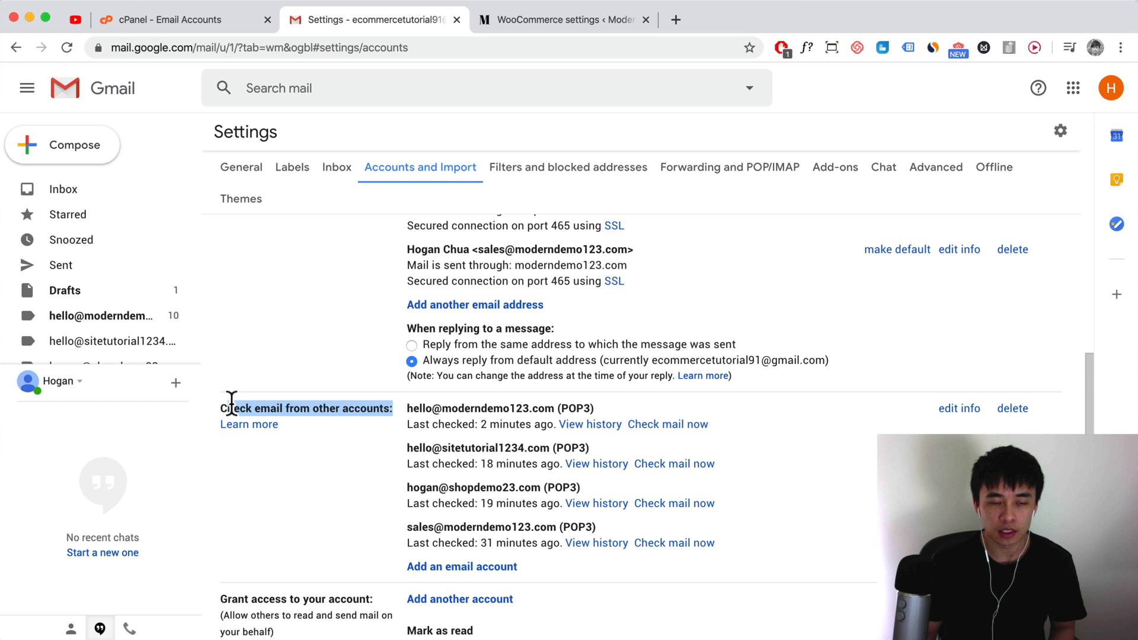
scroll("down", 3)
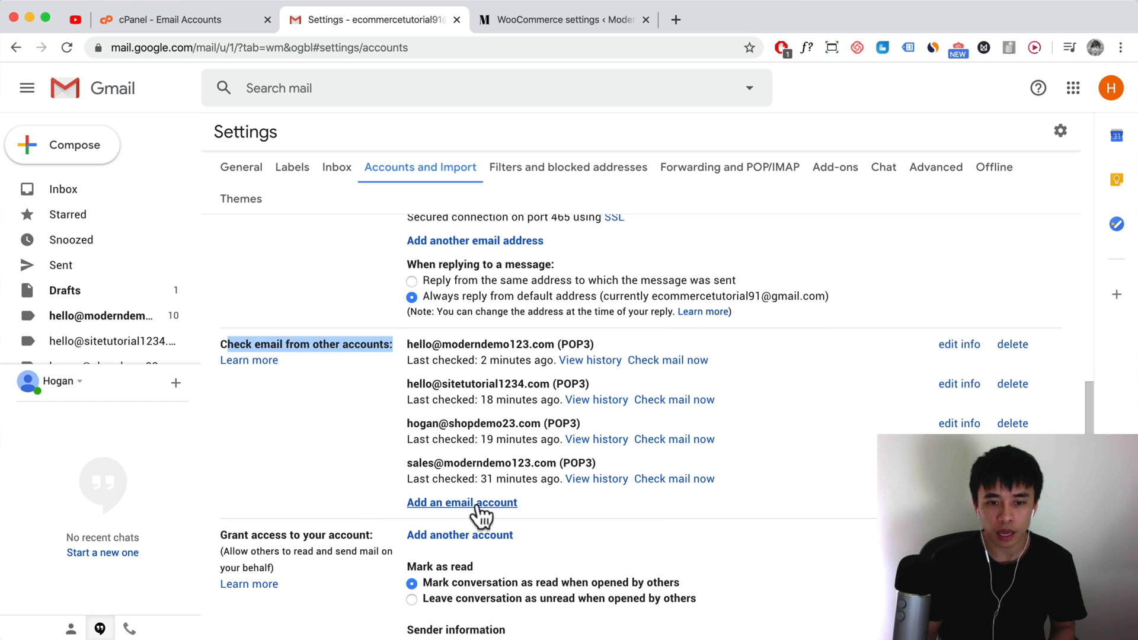
left_click(461, 502)
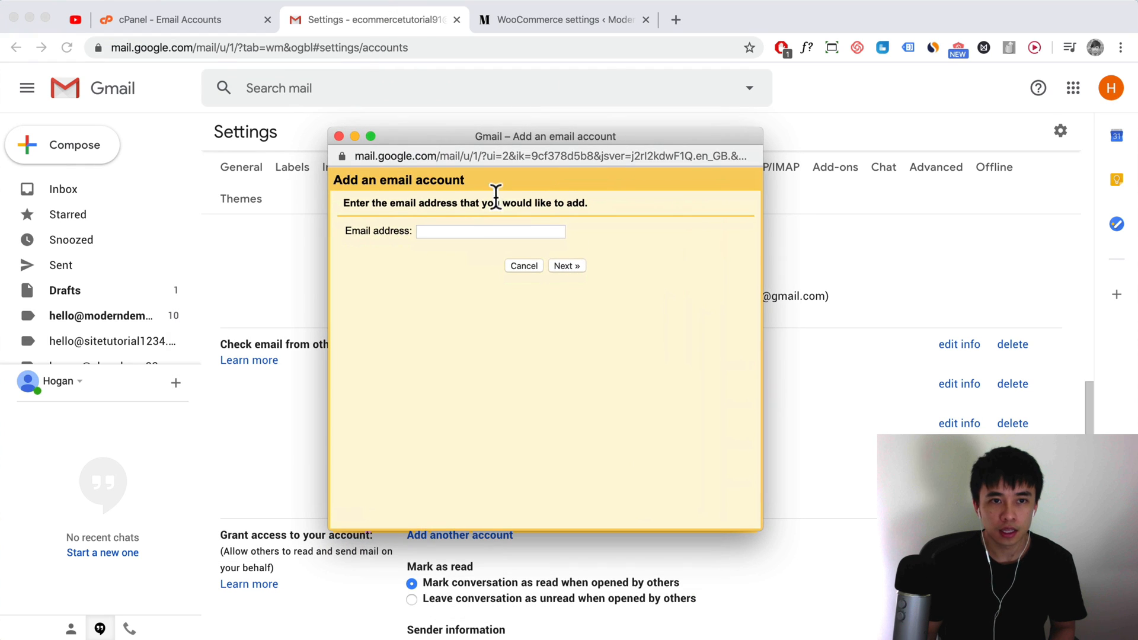
left_click(167, 20)
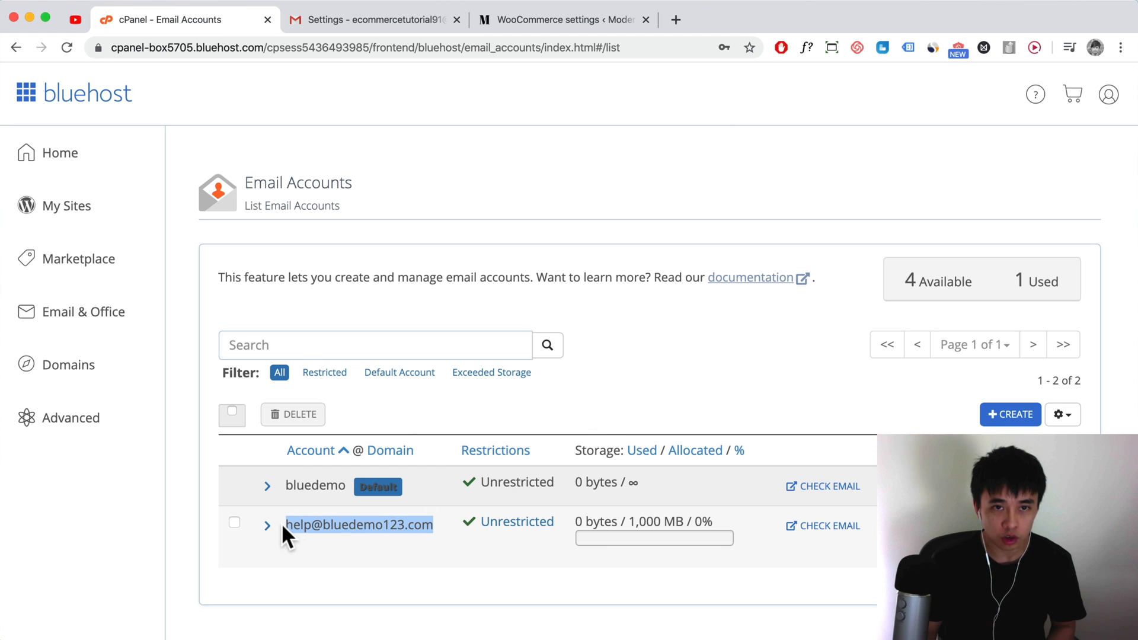
left_click(371, 19)
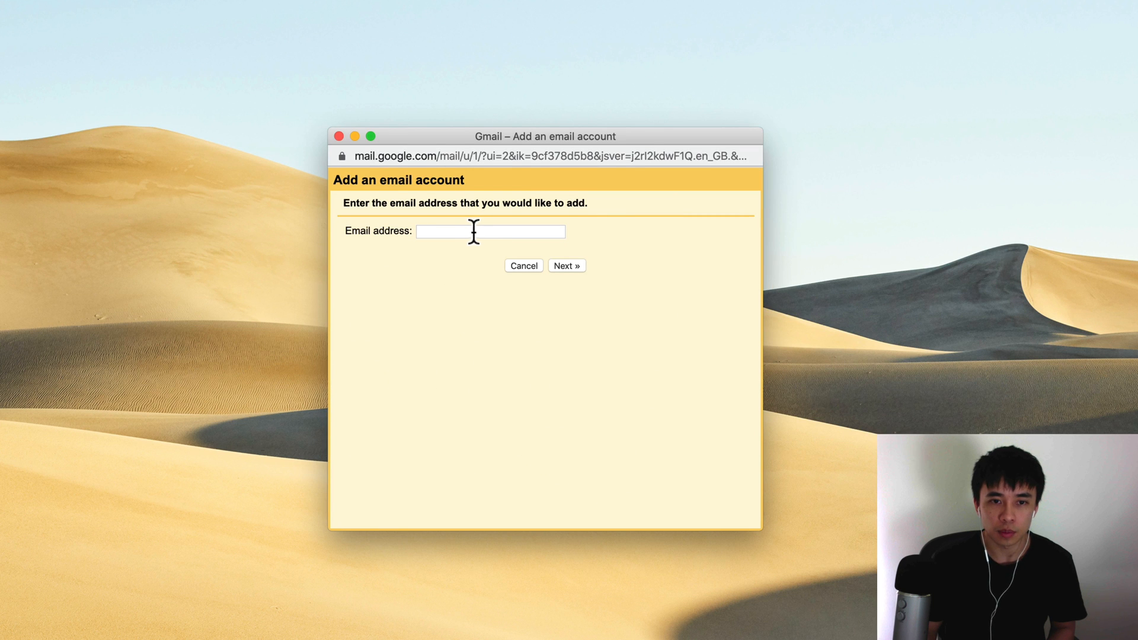
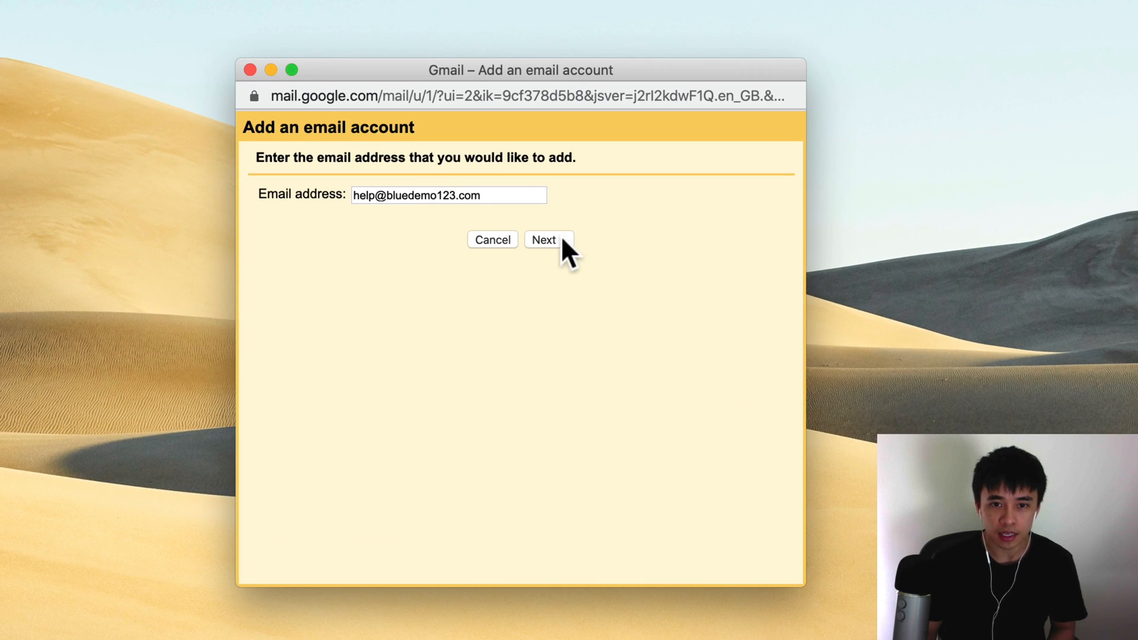
left_click(543, 240)
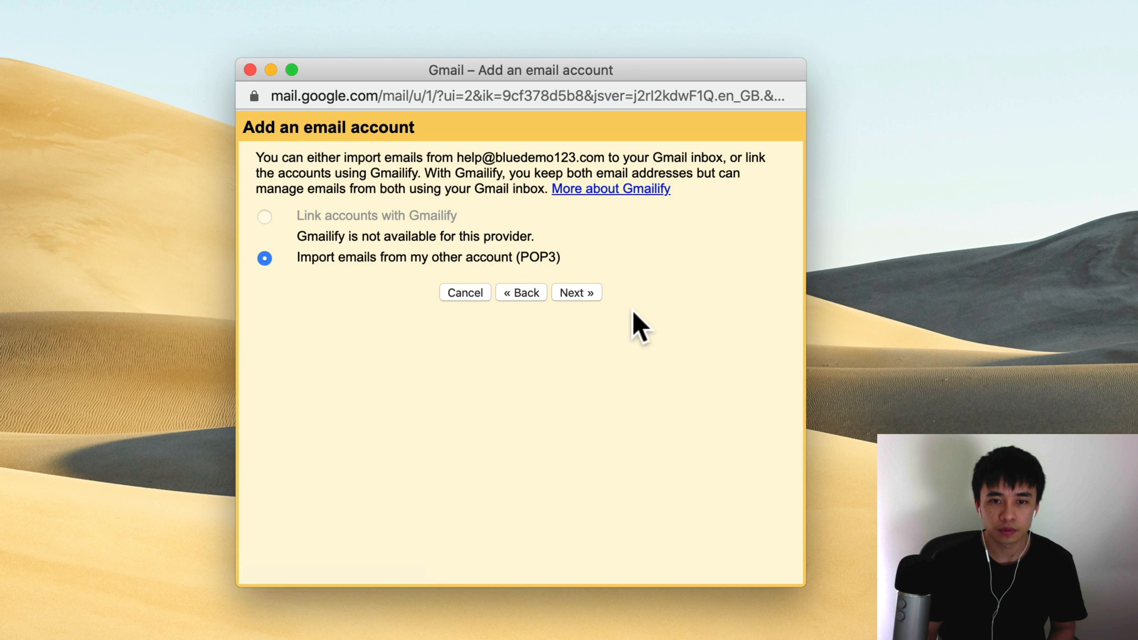
left_click(576, 292)
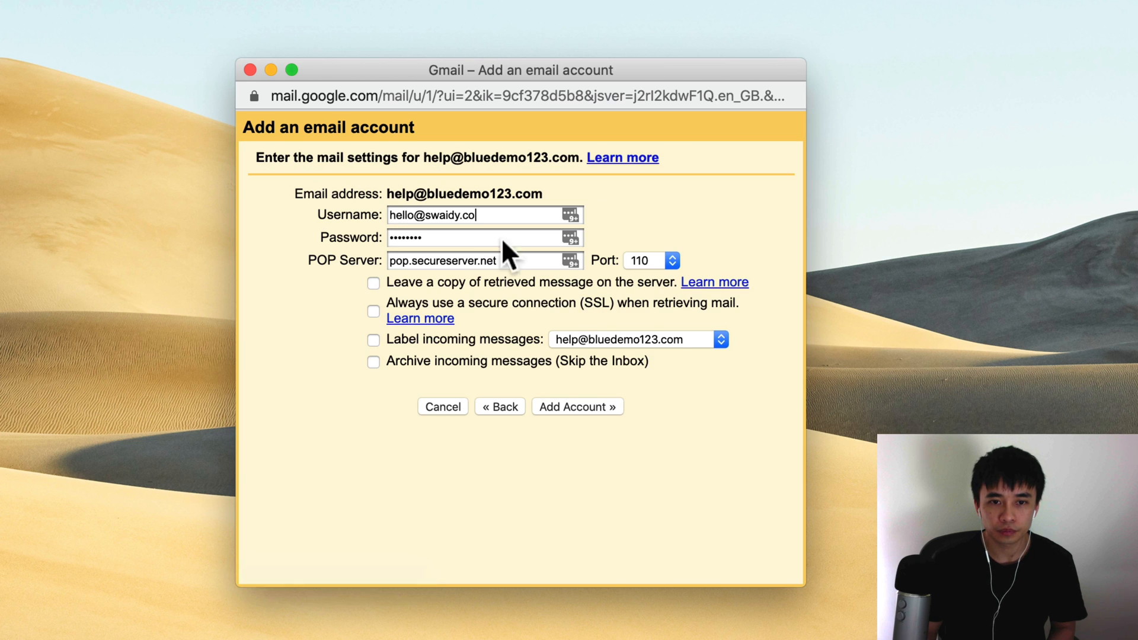
double_click(431, 214)
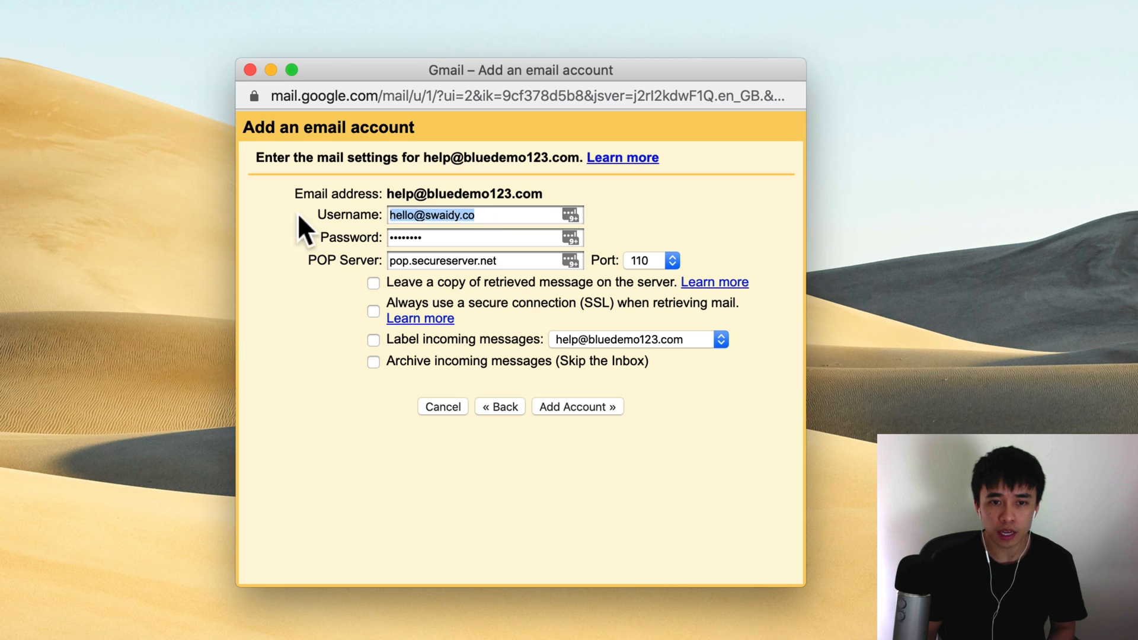
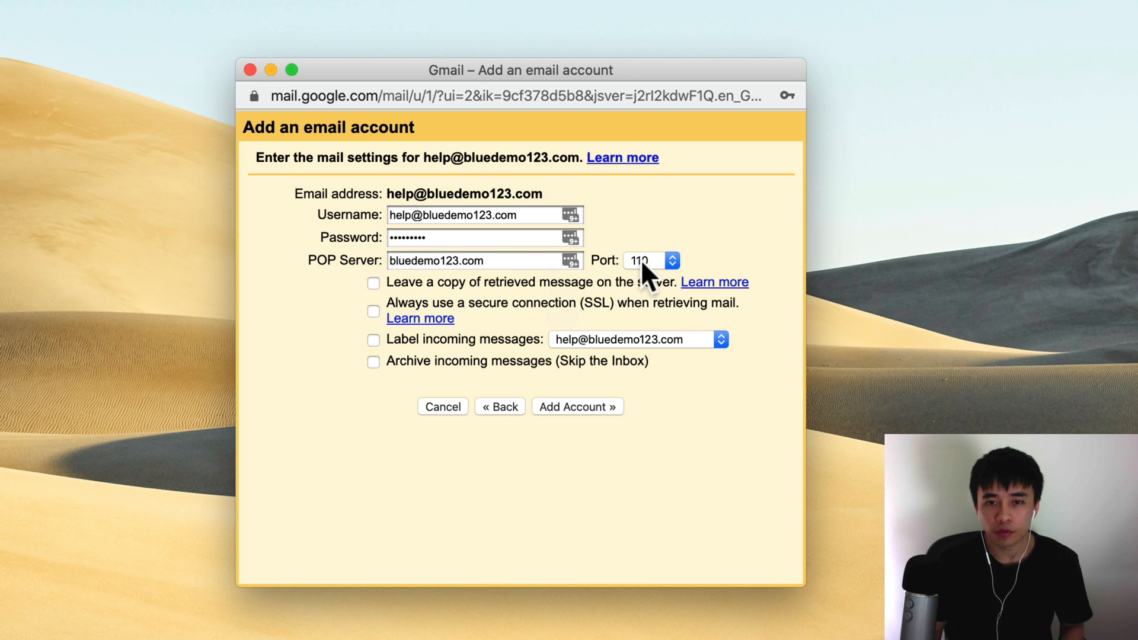
Use POP server bluedemo123.com on port 995 with SSL, label incoming messages, and add the account.
left_click(649, 261)
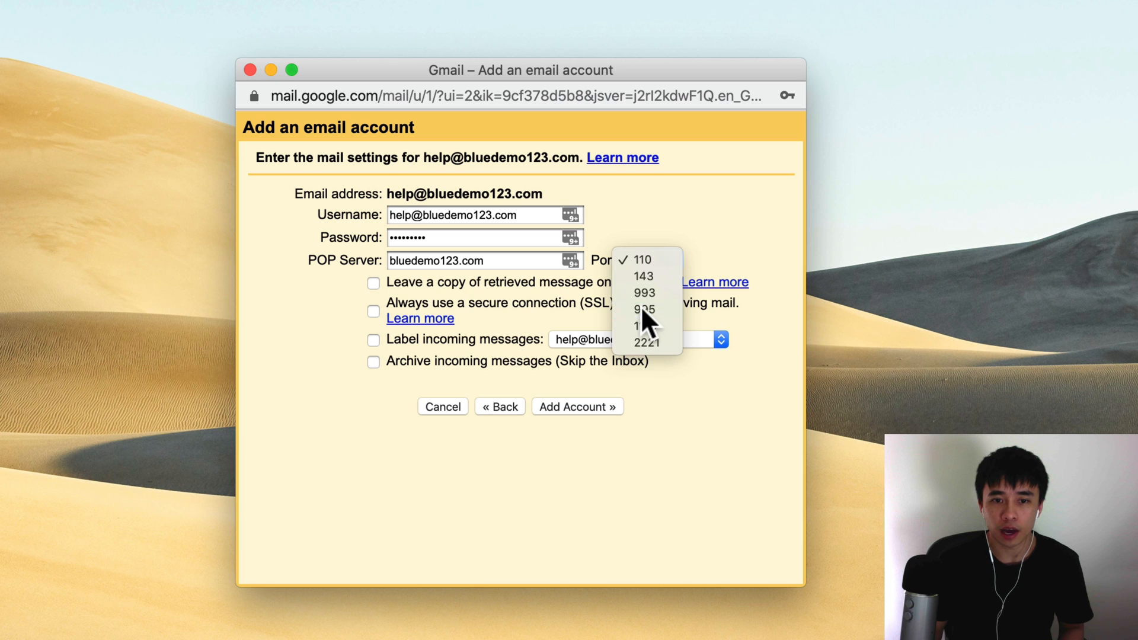
left_click(644, 309)
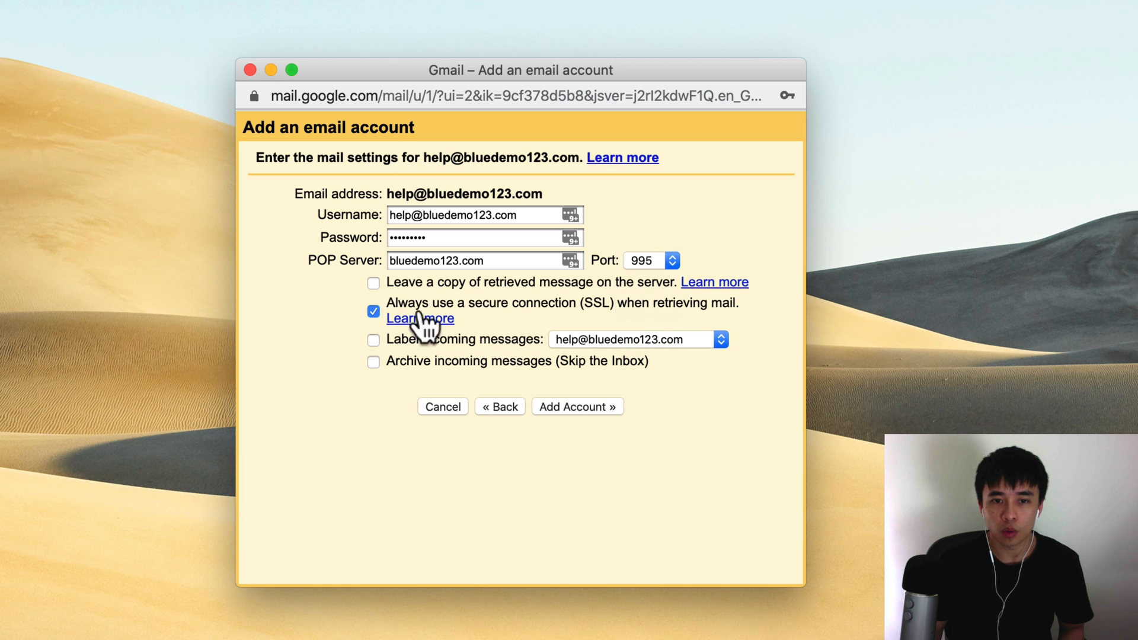
mouse_move(620, 322)
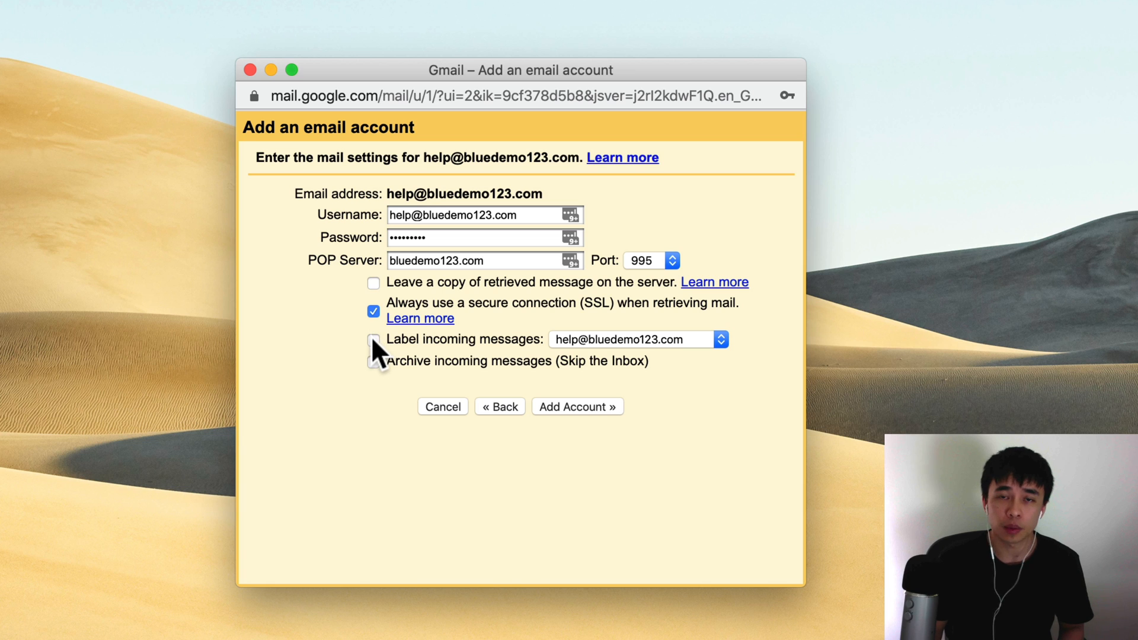
left_click(374, 340)
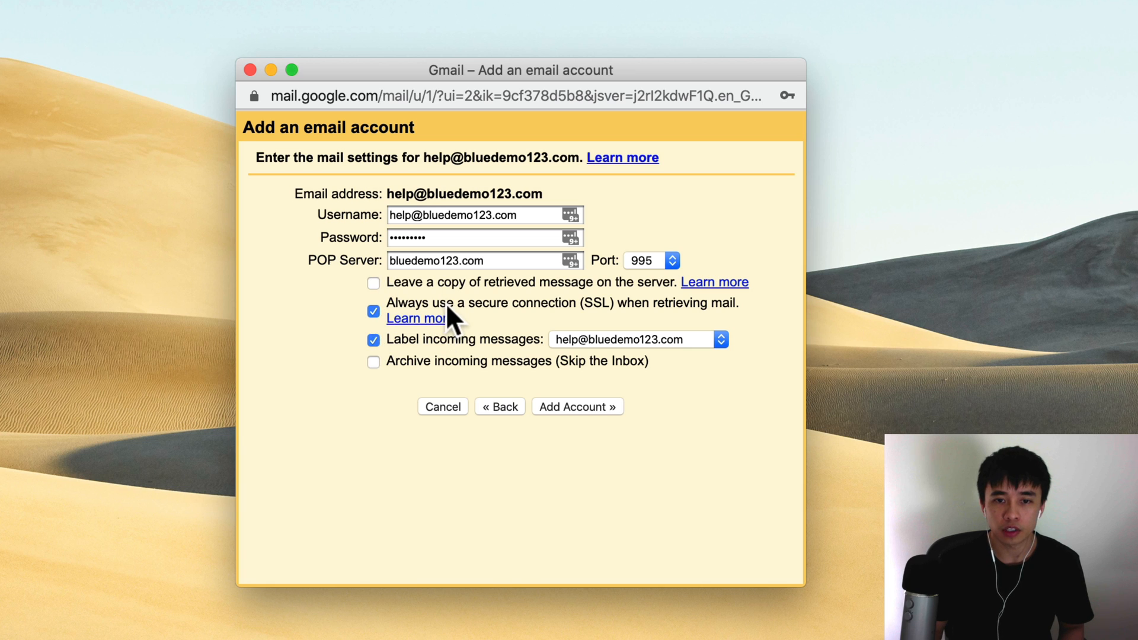
left_click(577, 406)
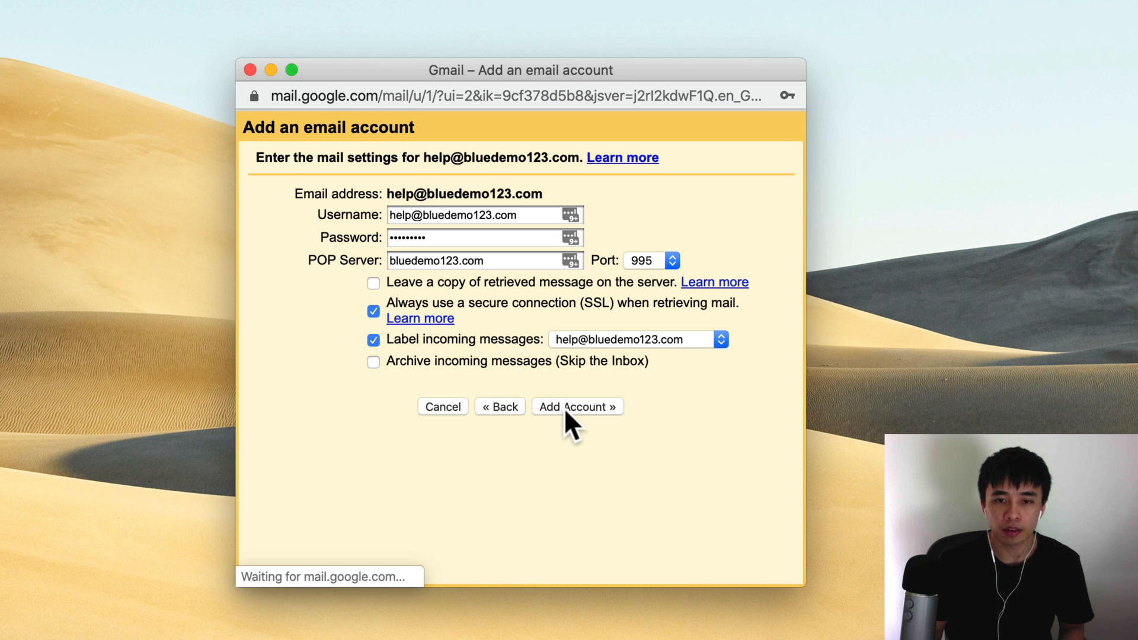
left_click(576, 405)
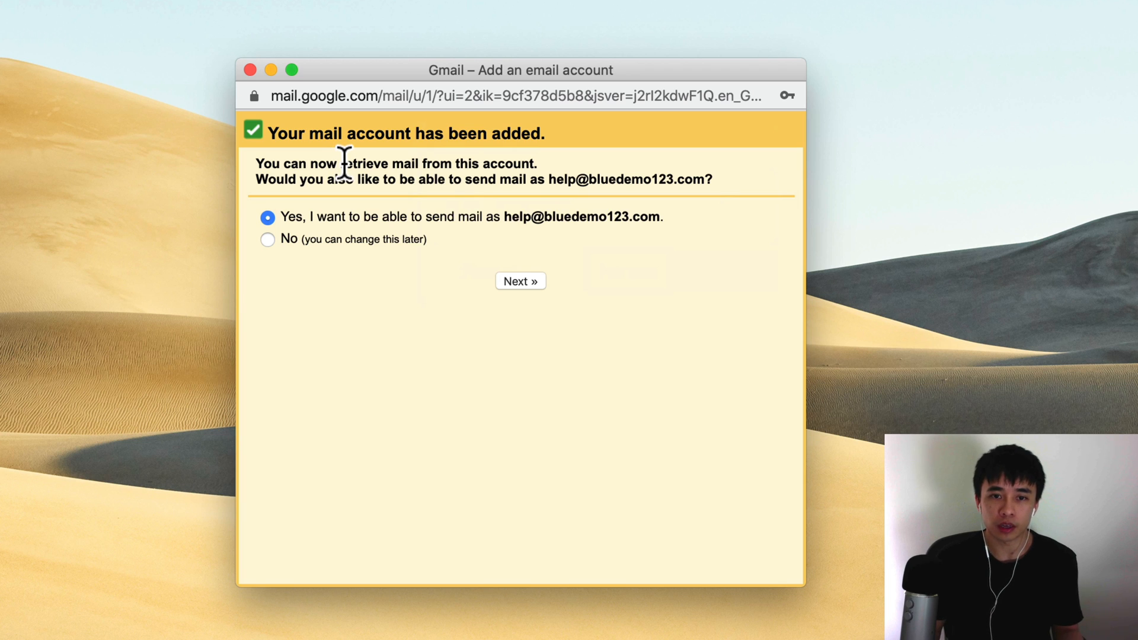
mouse_move(283, 240)
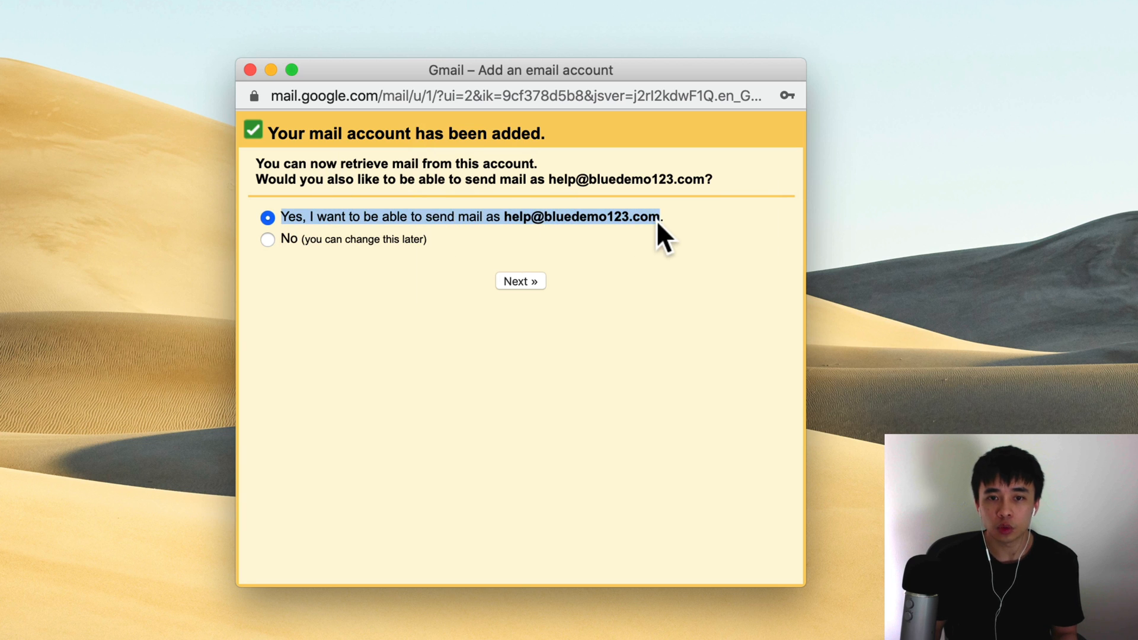
mouse_move(523, 233)
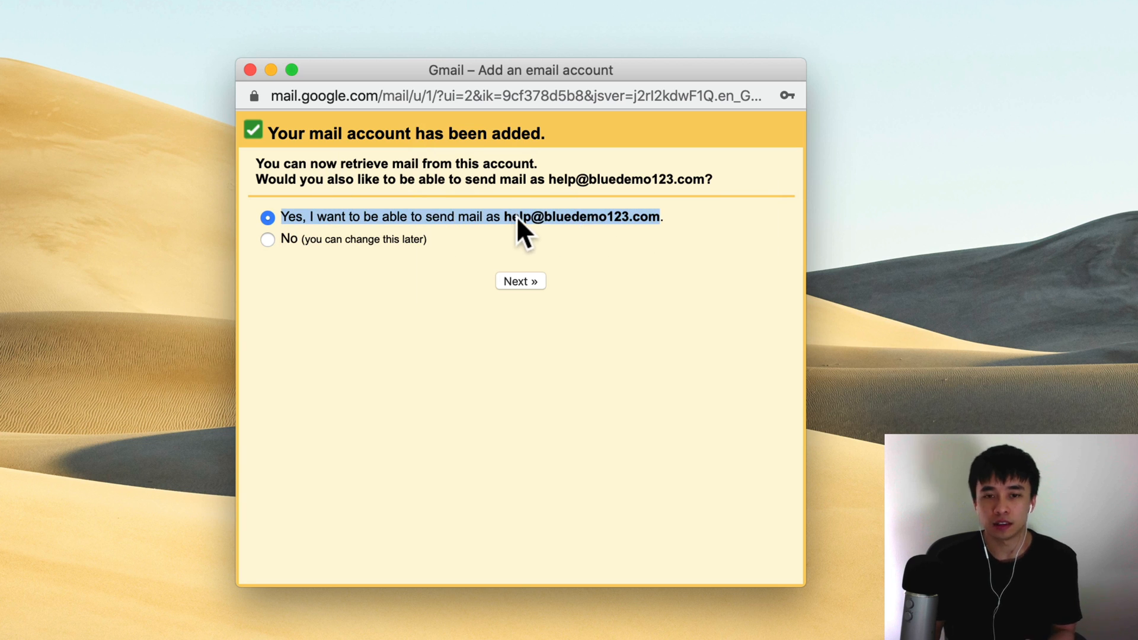
mouse_move(551, 273)
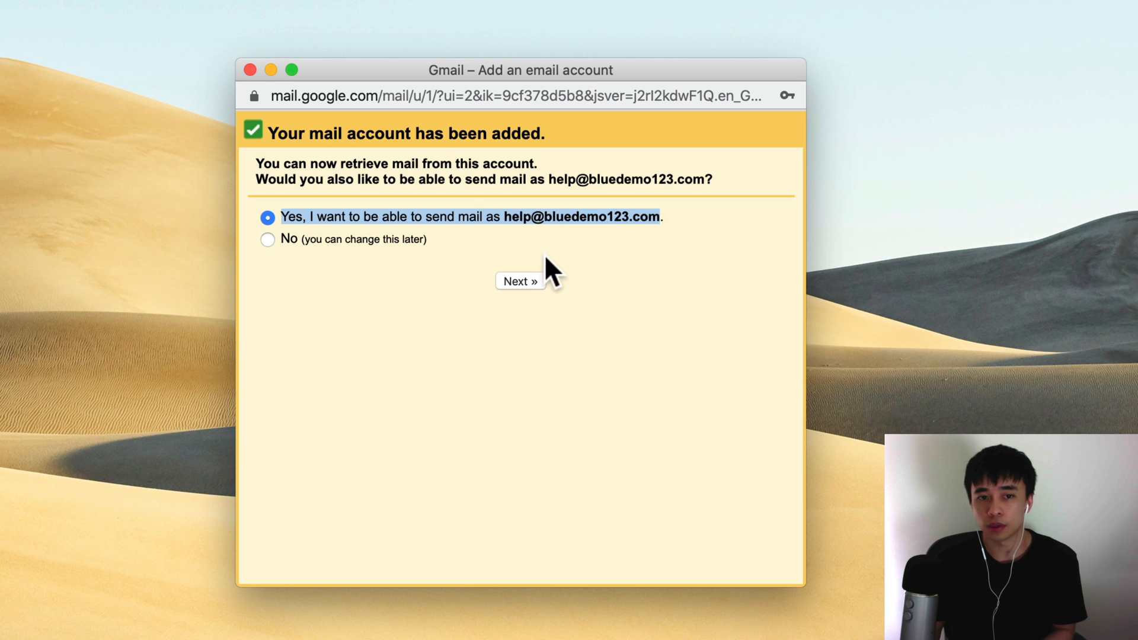
left_click(519, 281)
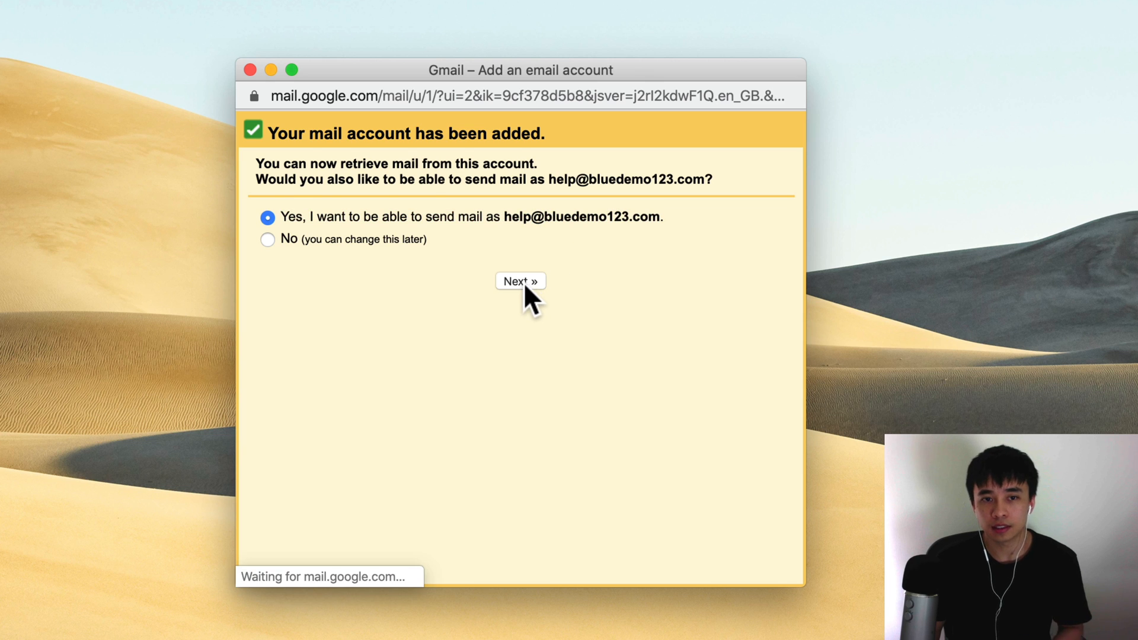
left_click(519, 280)
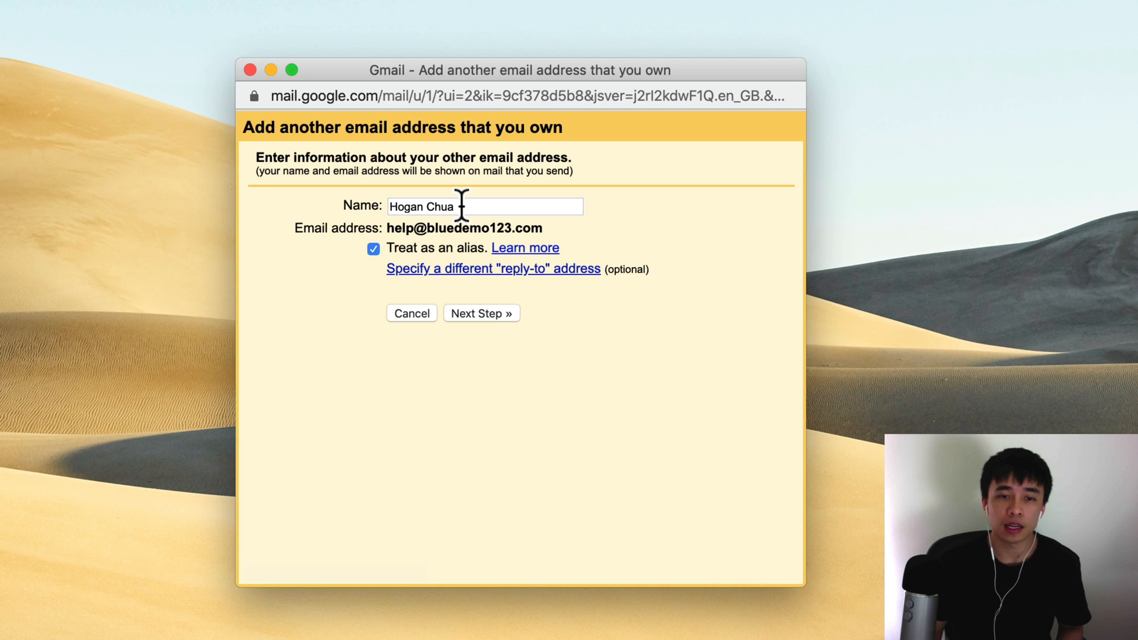
left_click(480, 313)
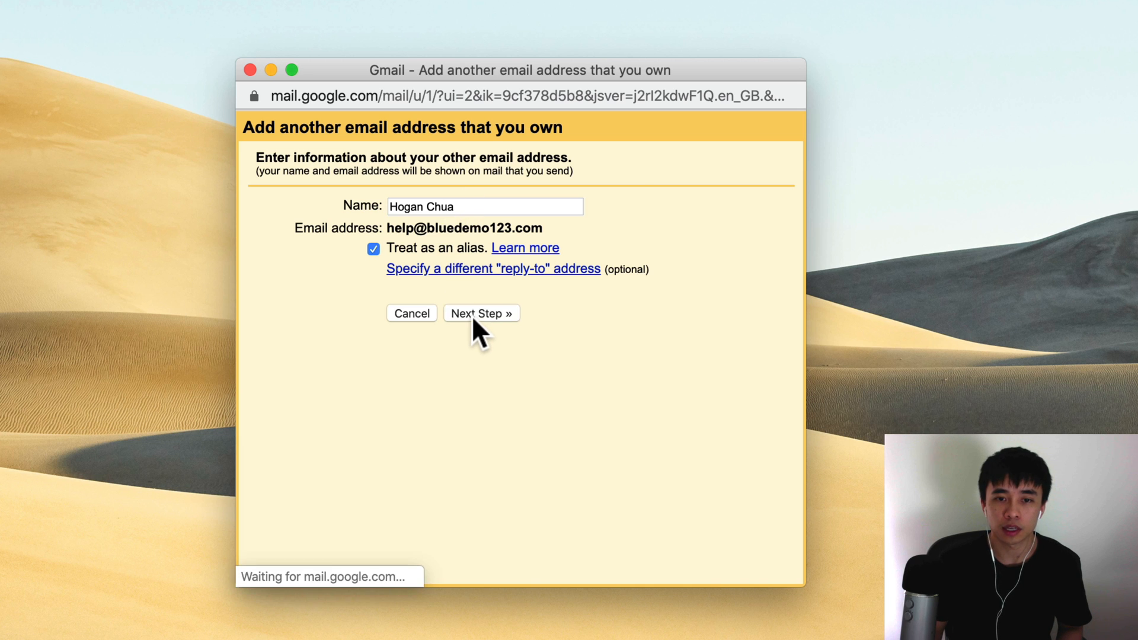
left_click(480, 312)
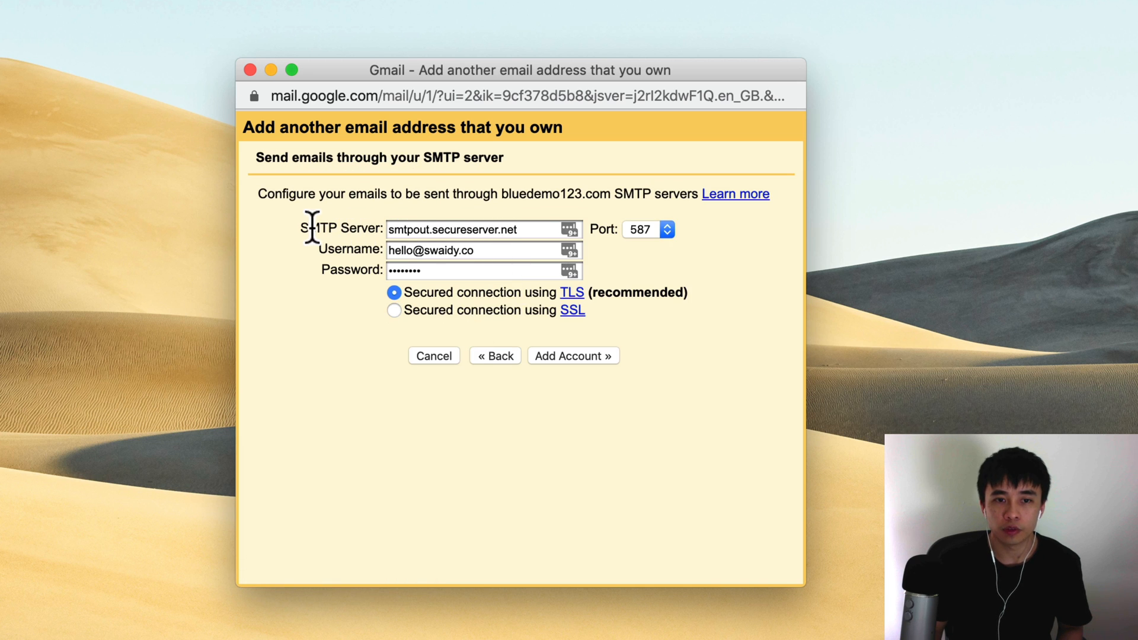
mouse_move(530, 229)
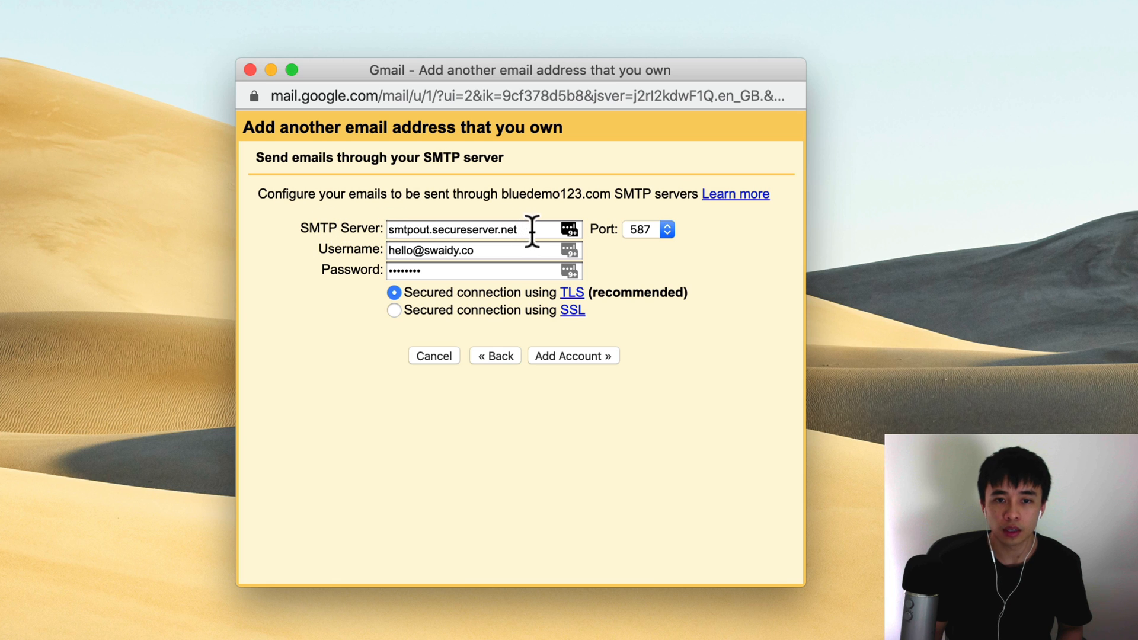
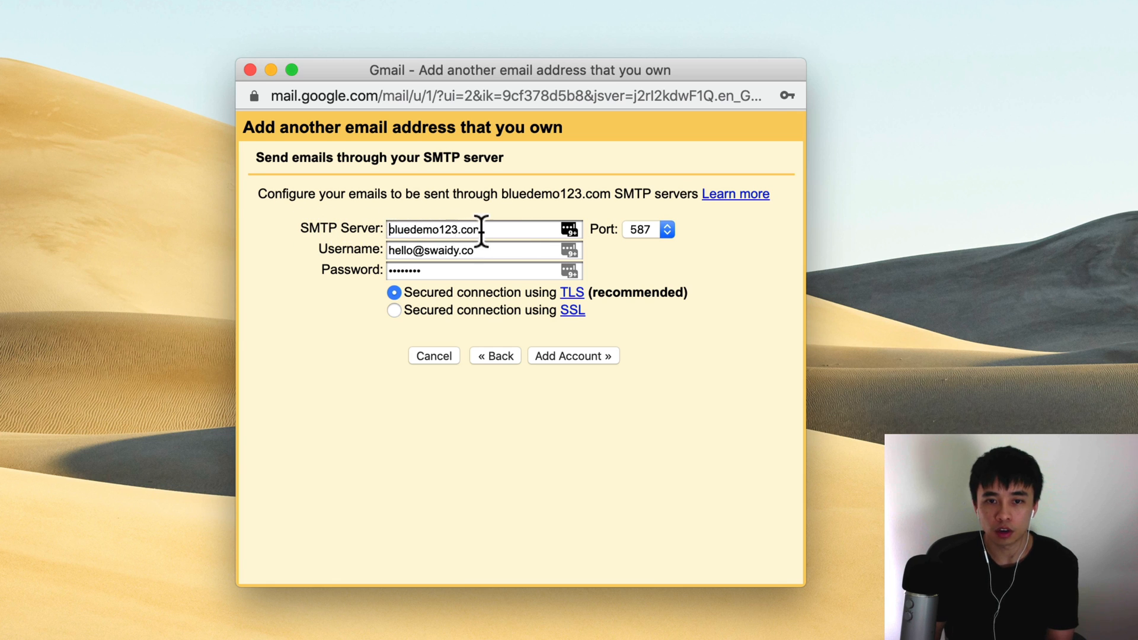
left_click(665, 229)
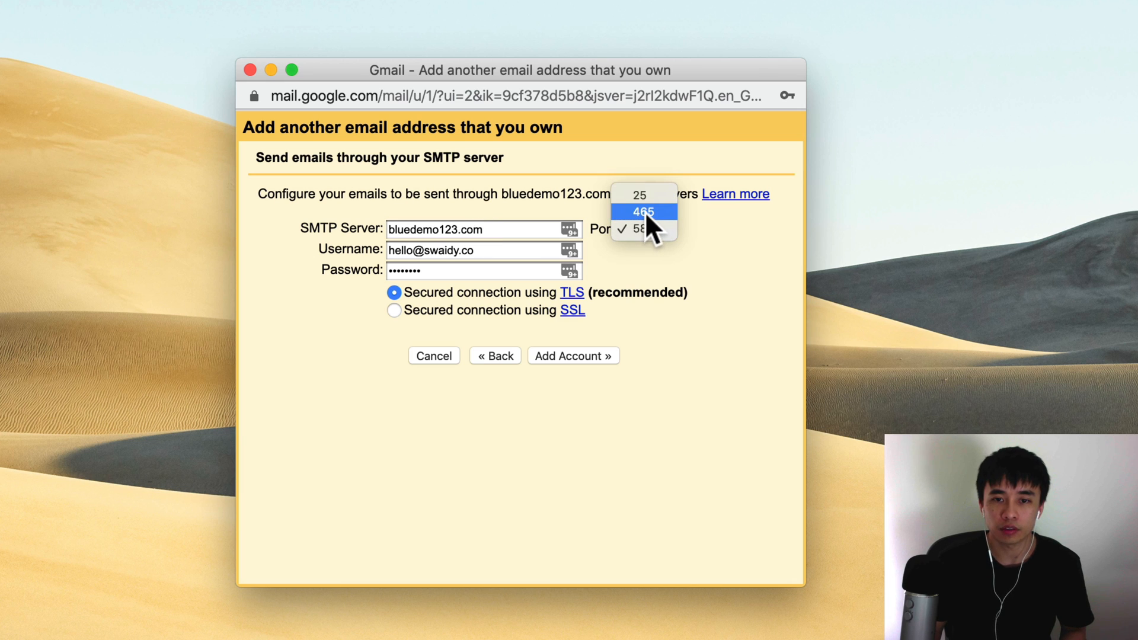
left_click(641, 211)
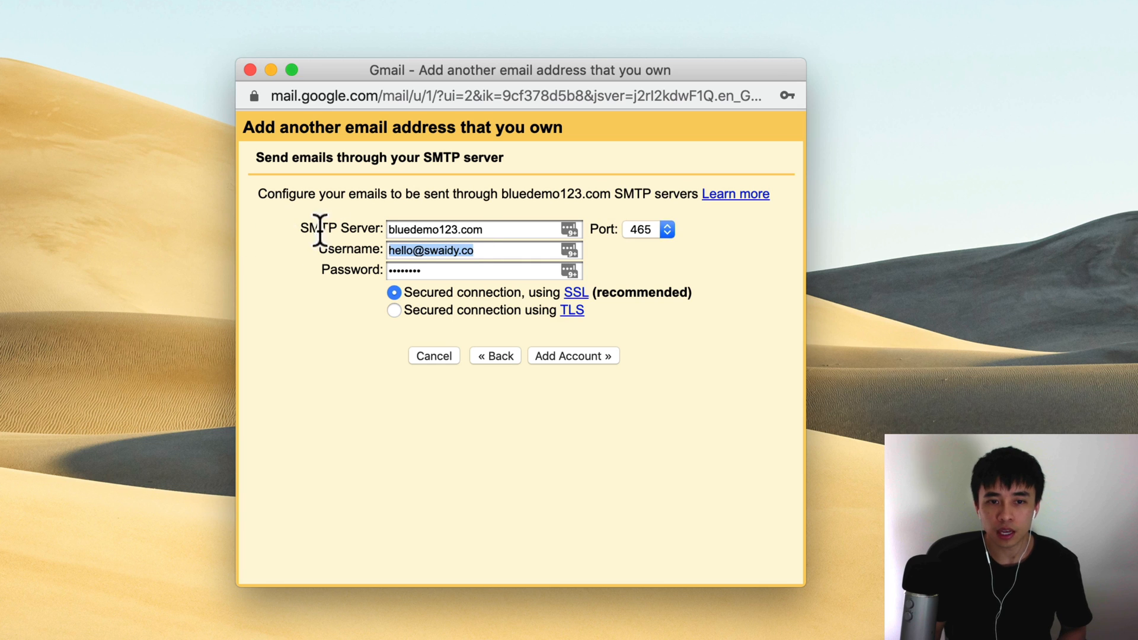
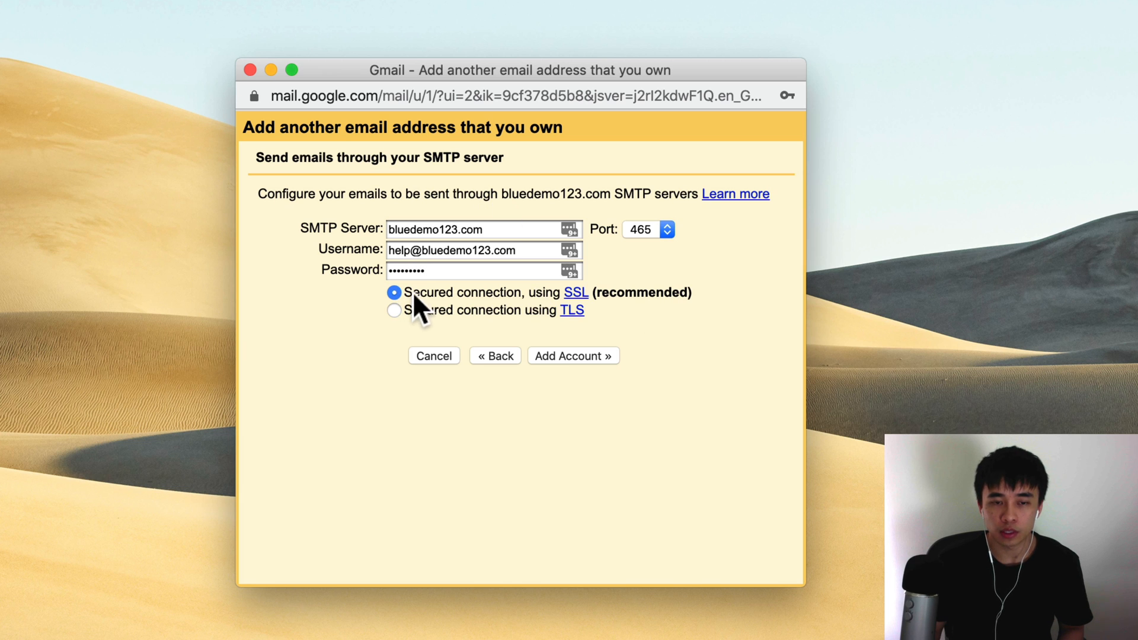
mouse_move(573, 310)
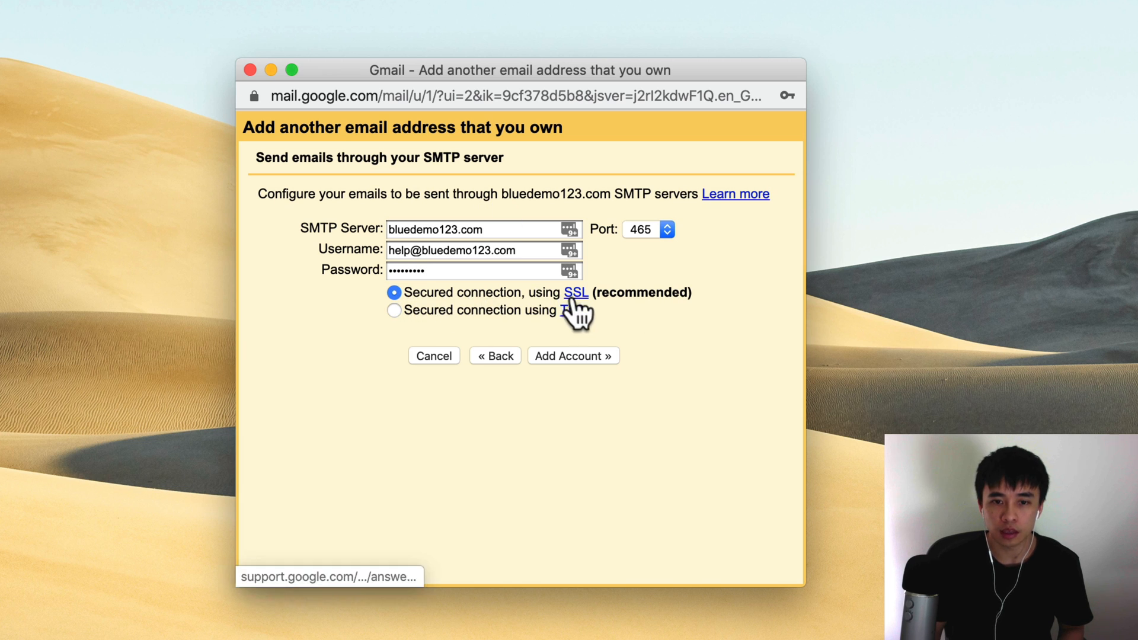
left_click(572, 356)
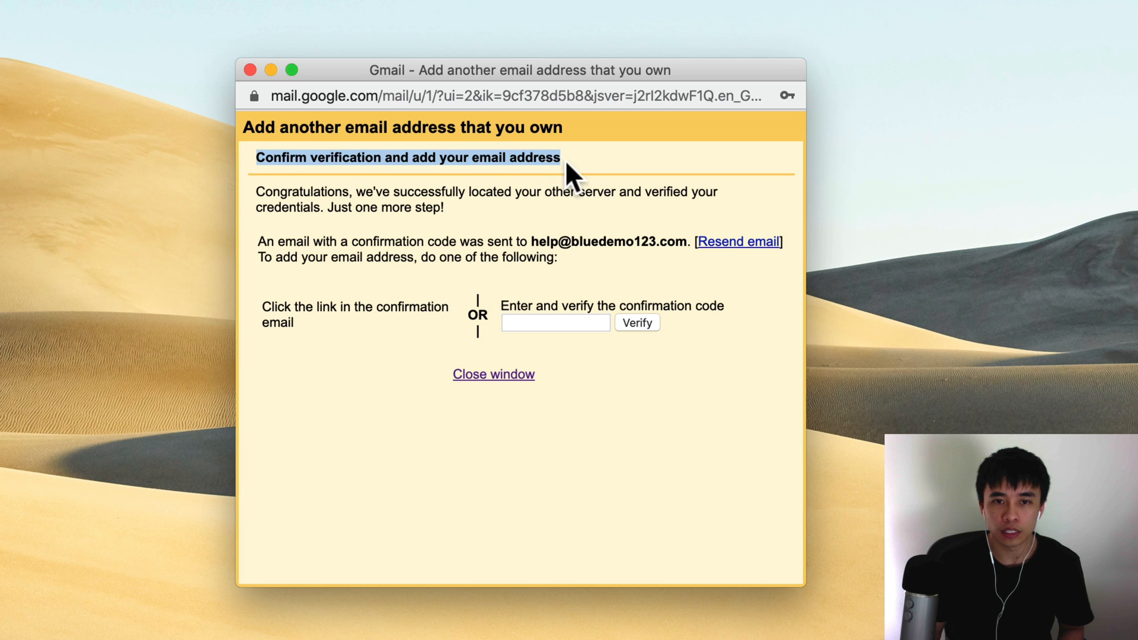
mouse_move(406, 218)
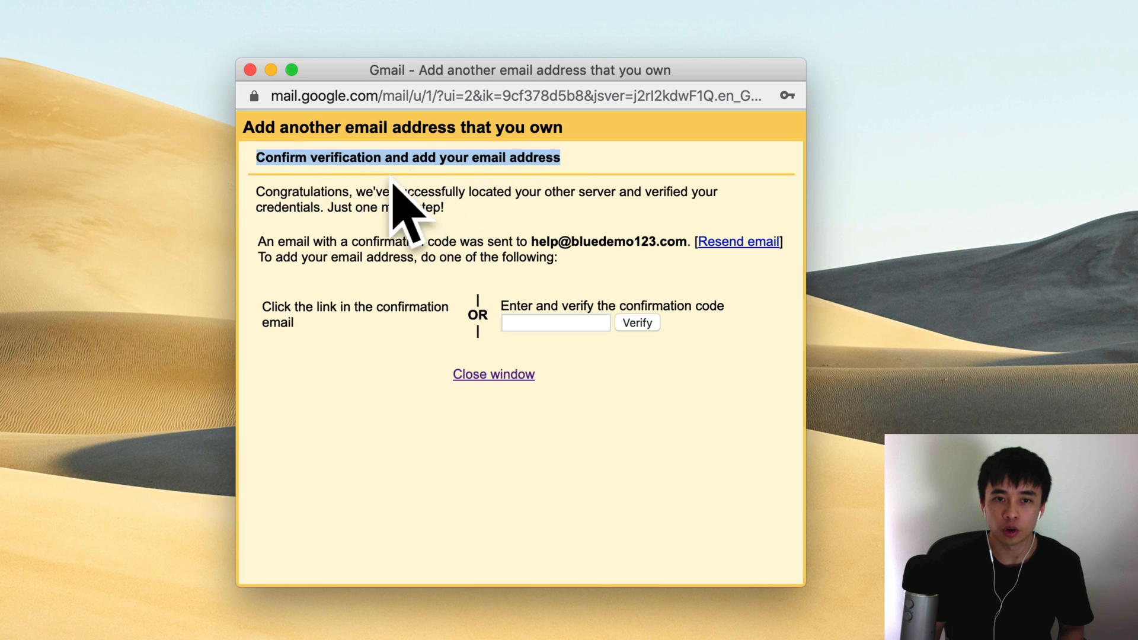
mouse_move(483, 215)
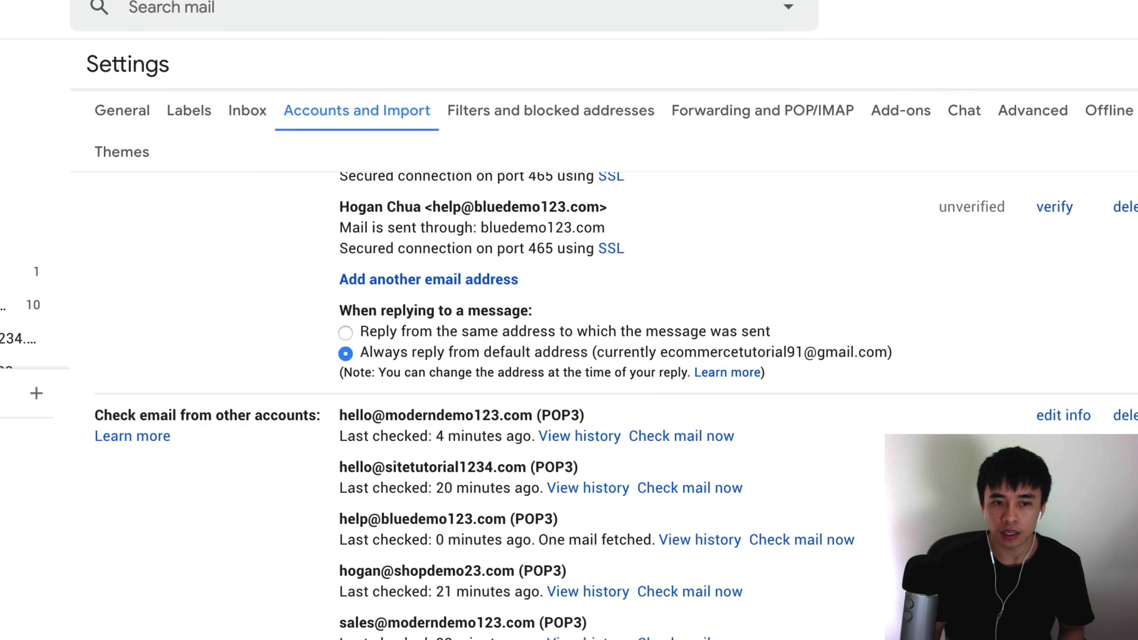
scroll("down", 3)
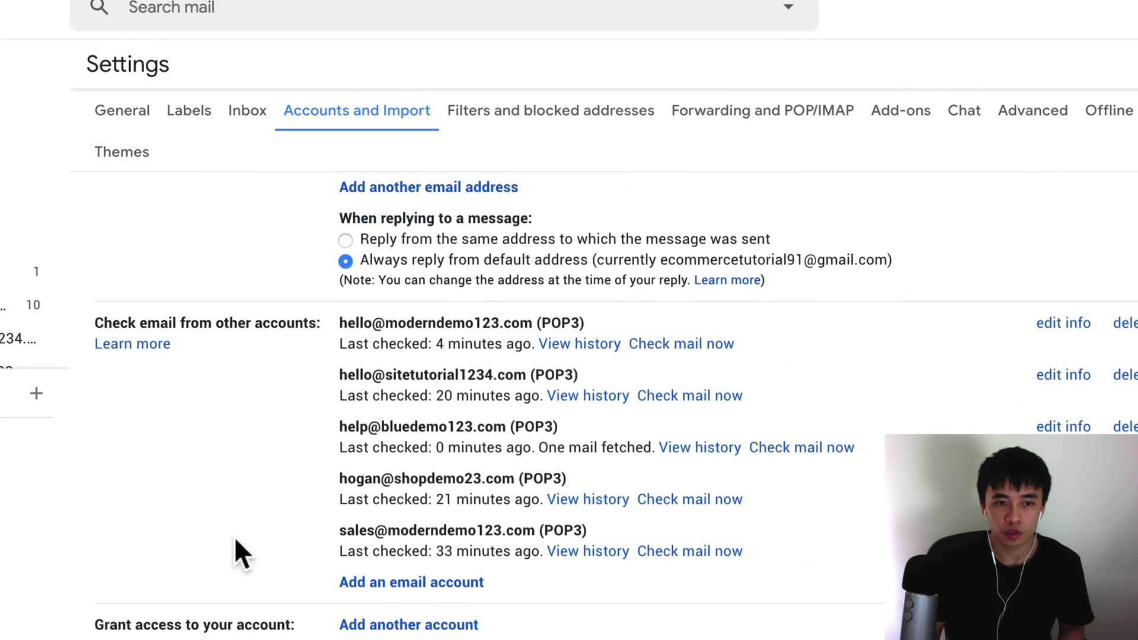
scroll("down", 3)
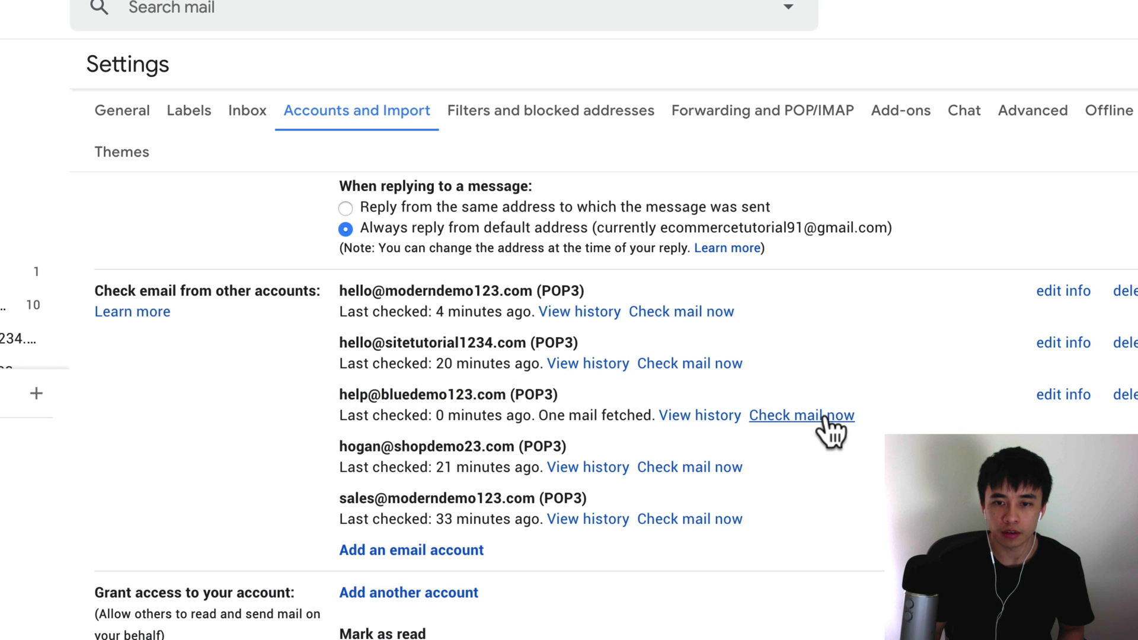
left_click(802, 415)
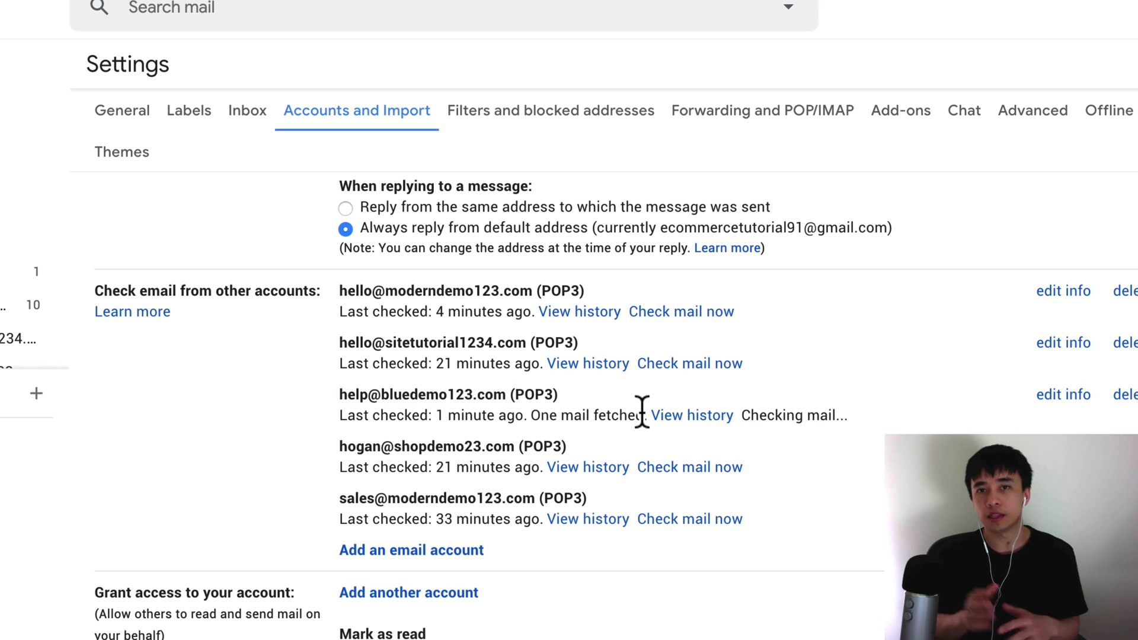
mouse_move(483, 396)
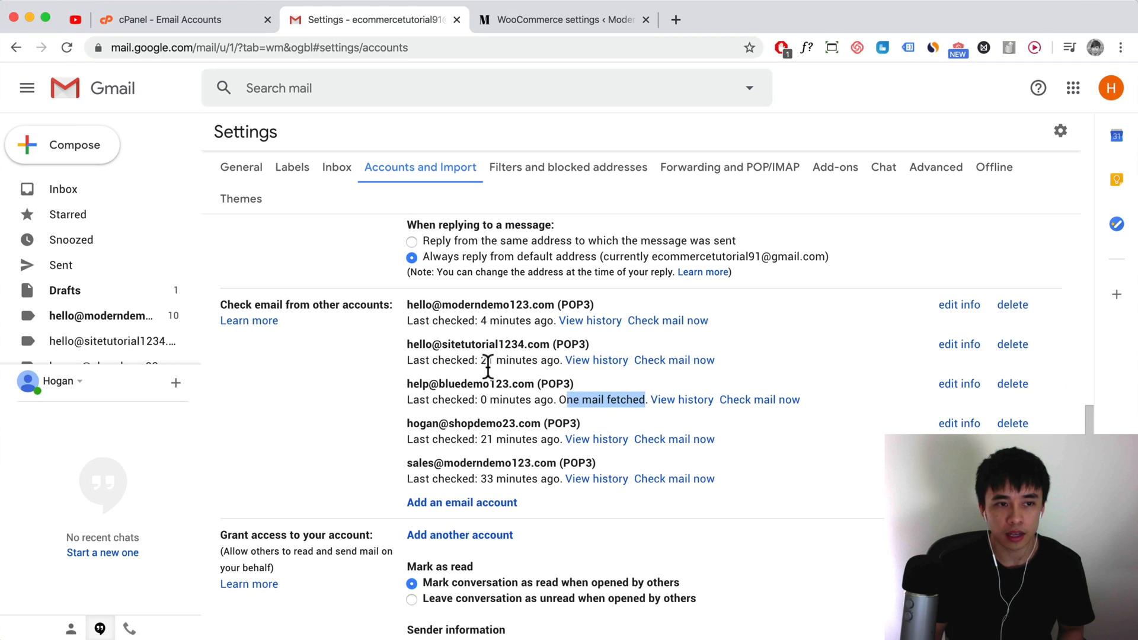
left_click(63, 188)
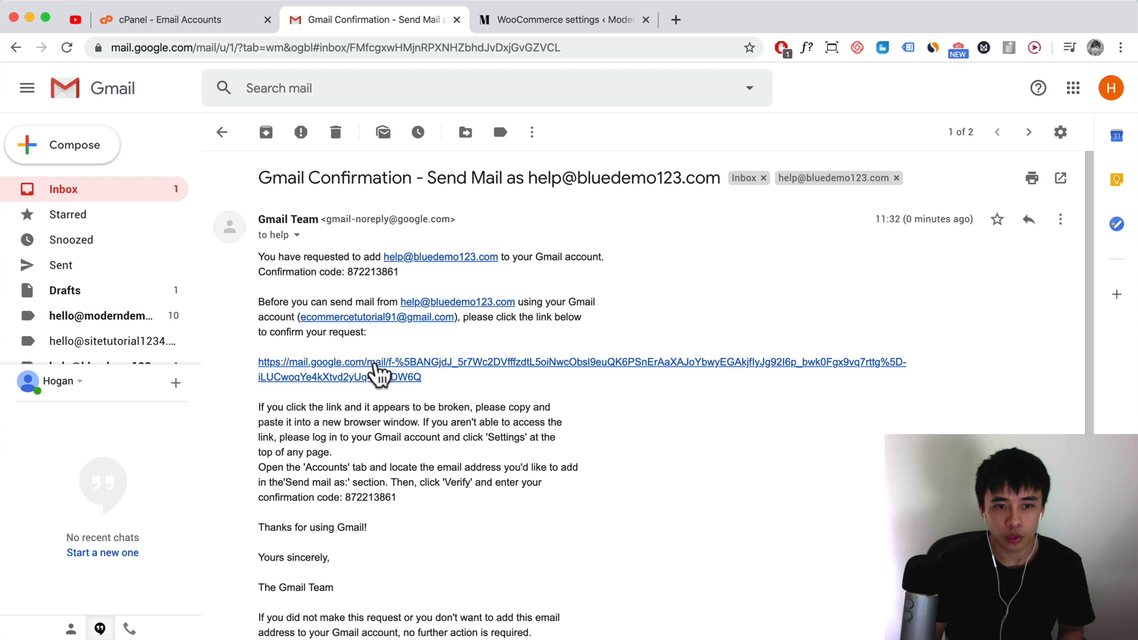
mouse_move(371, 377)
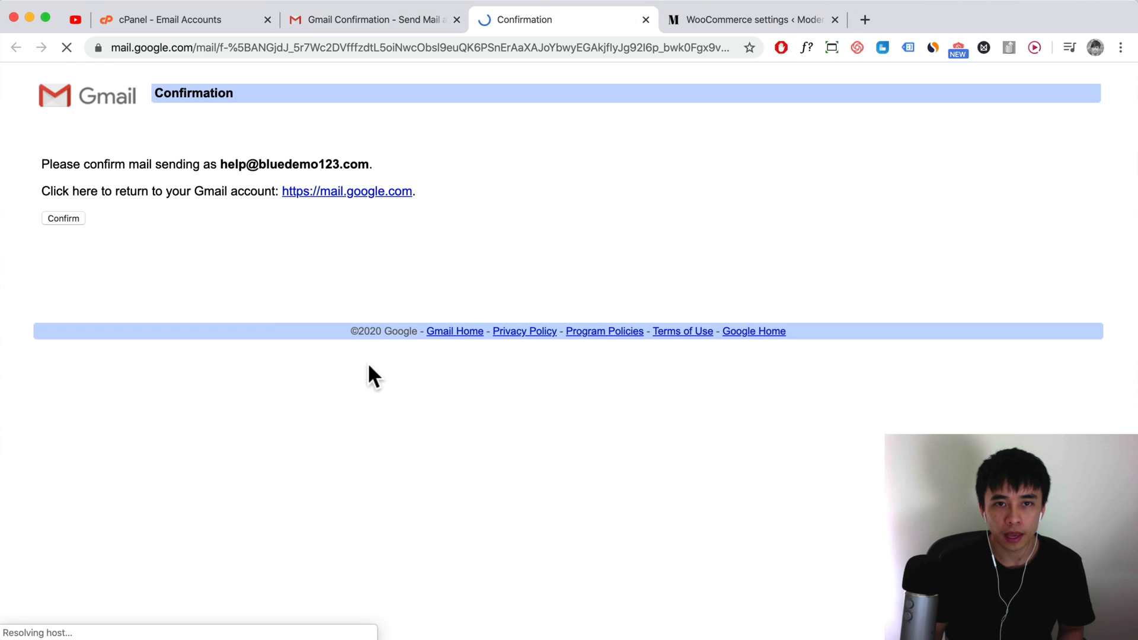
left_click(62, 218)
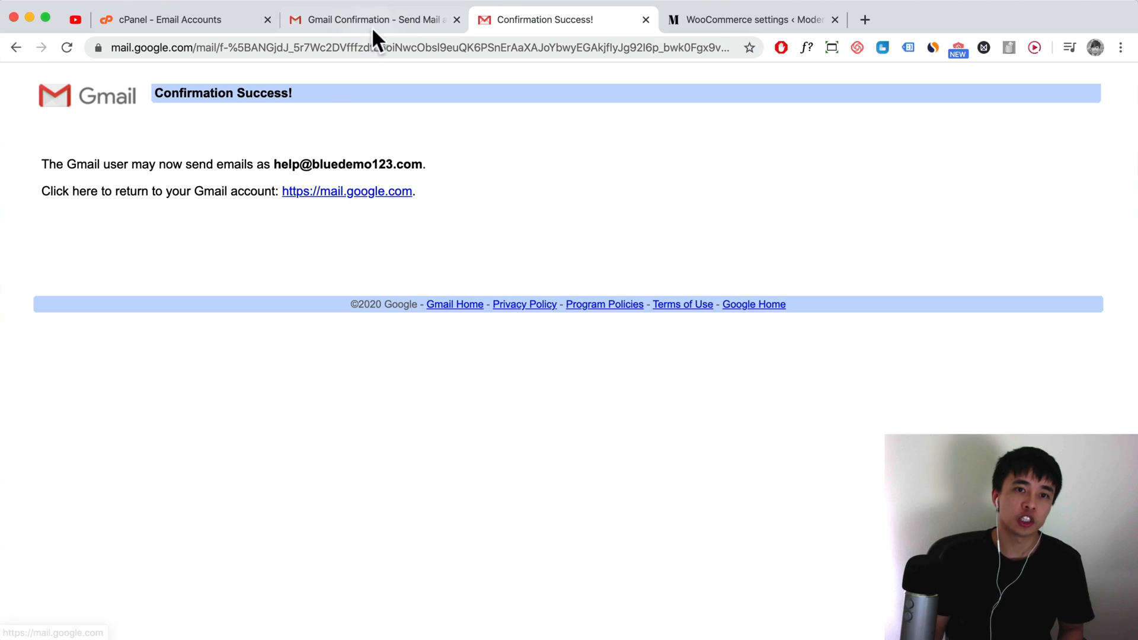
left_click(373, 20)
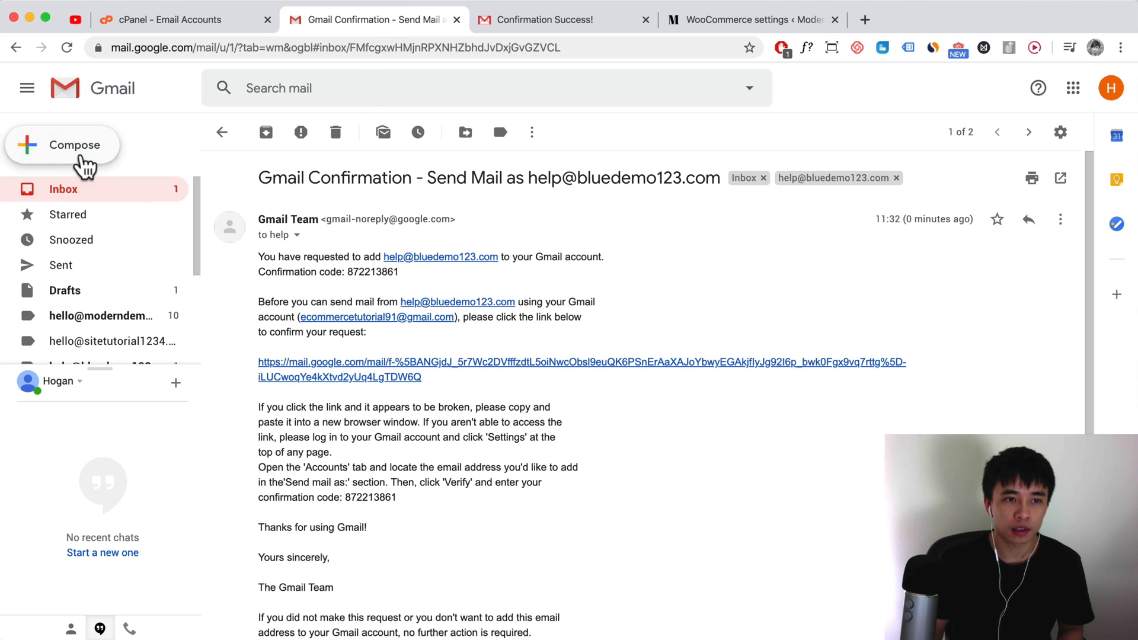
mouse_move(482, 298)
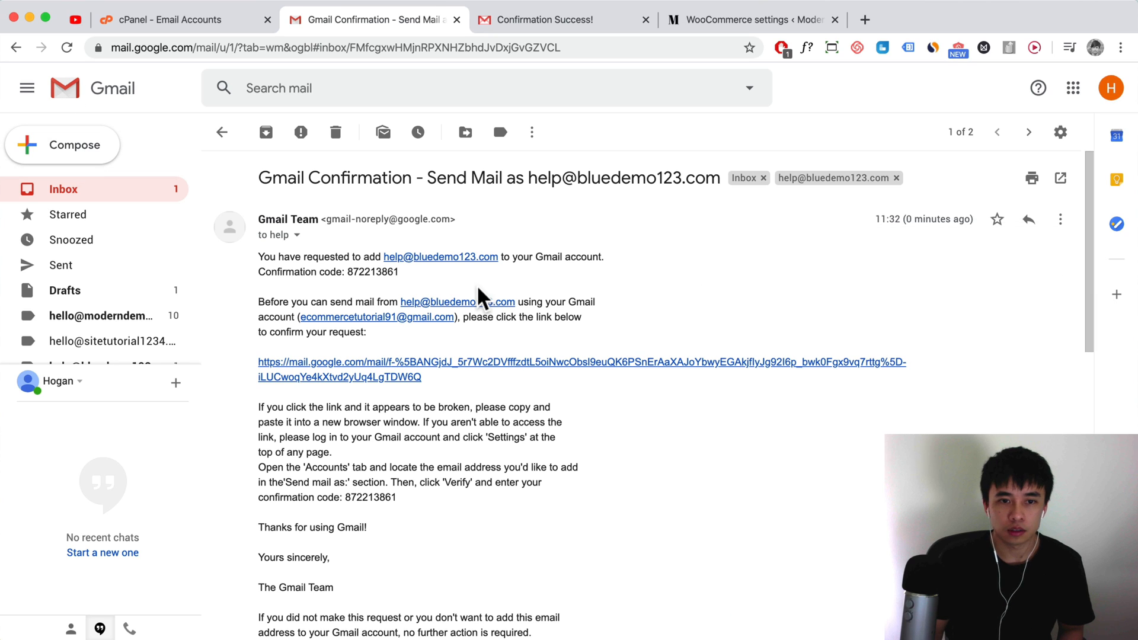
left_click(67, 47)
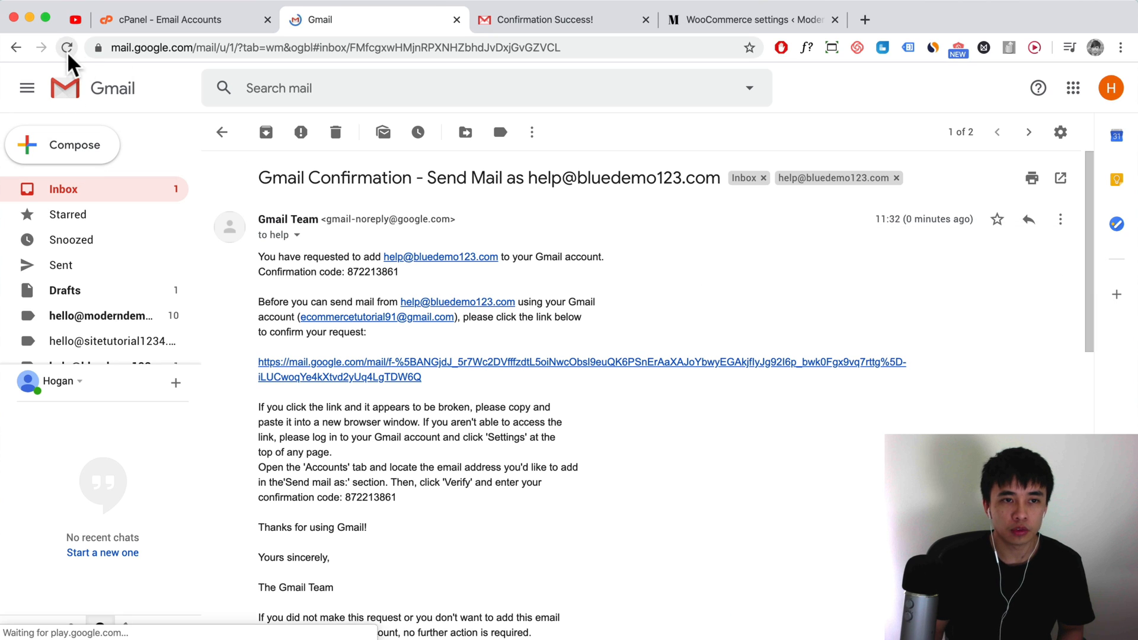
left_click(67, 48)
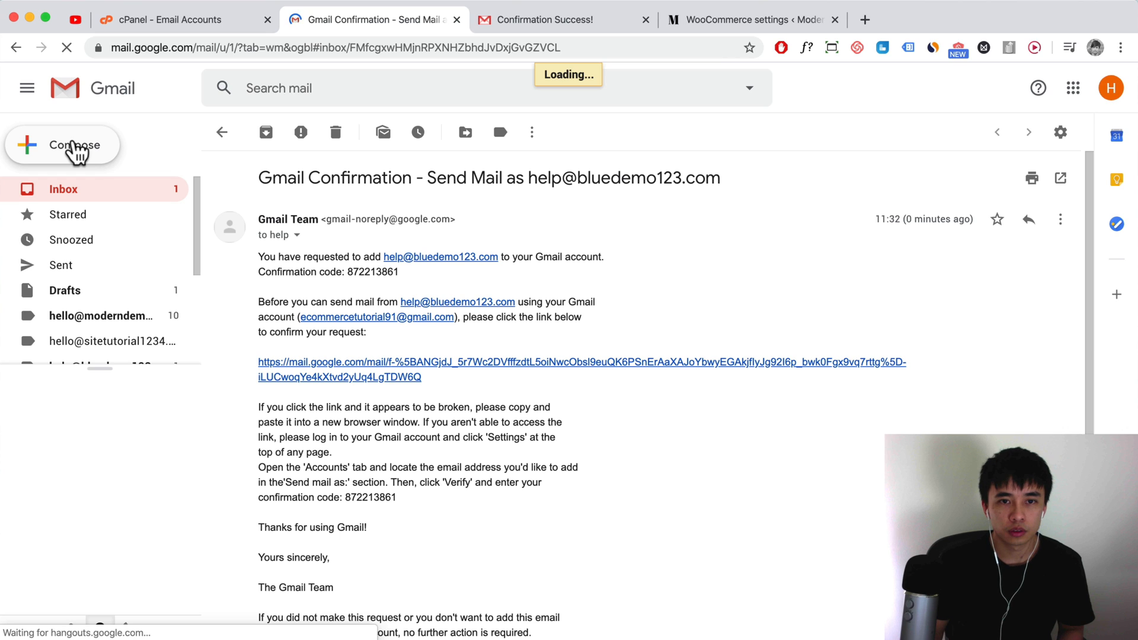
left_click(63, 144)
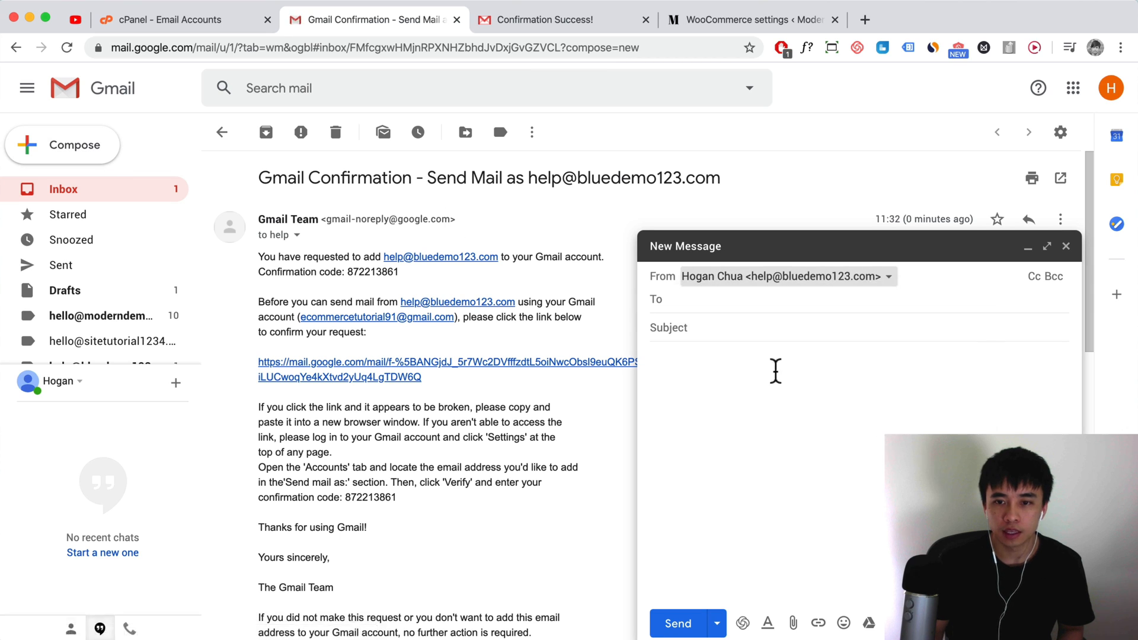
mouse_move(797, 286)
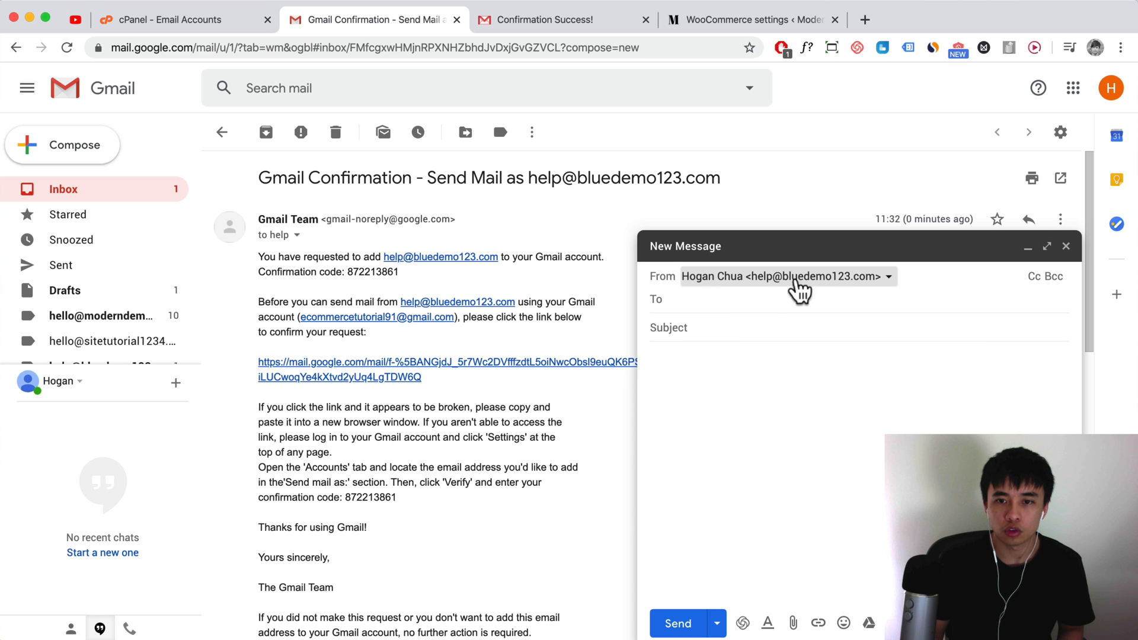
mouse_move(787, 283)
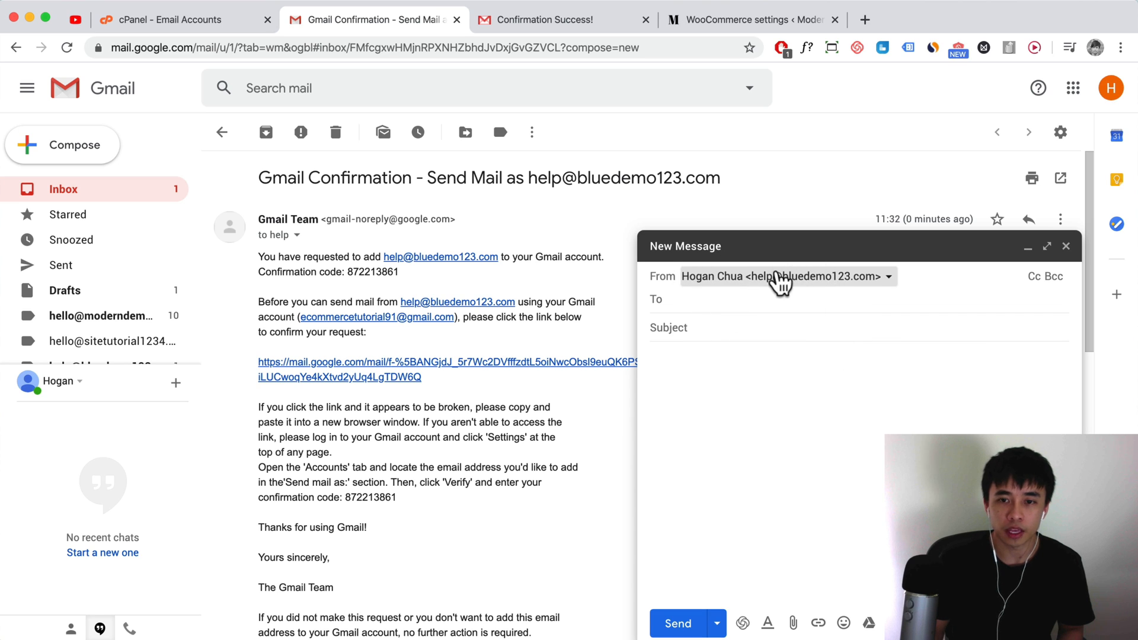
mouse_move(878, 282)
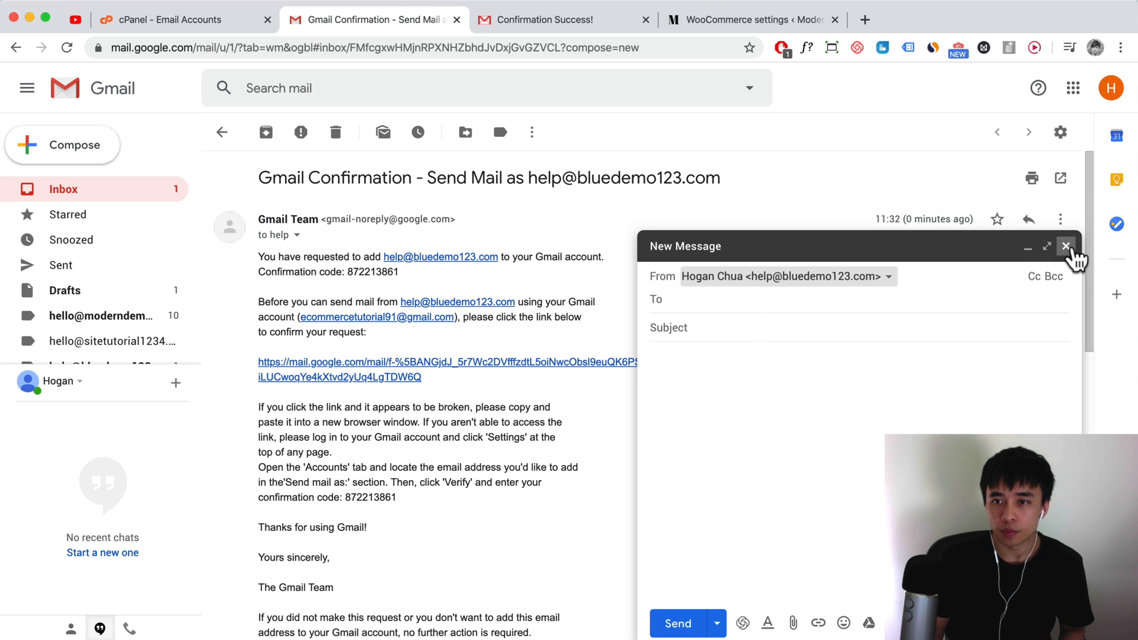
left_click(1066, 246)
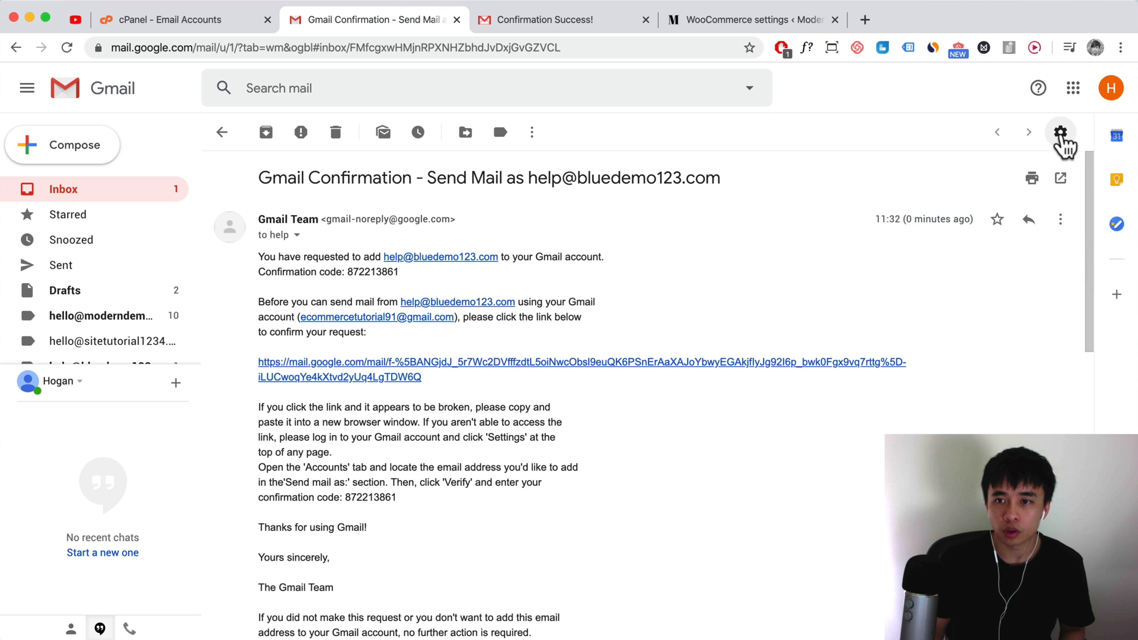
left_click(1059, 132)
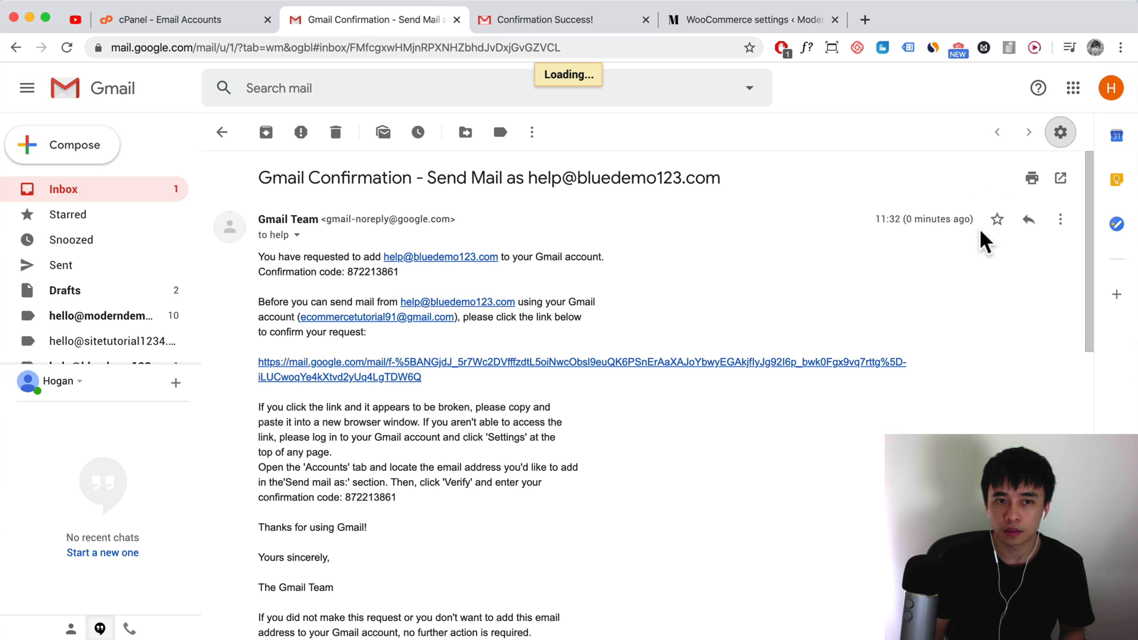
left_click(1060, 131)
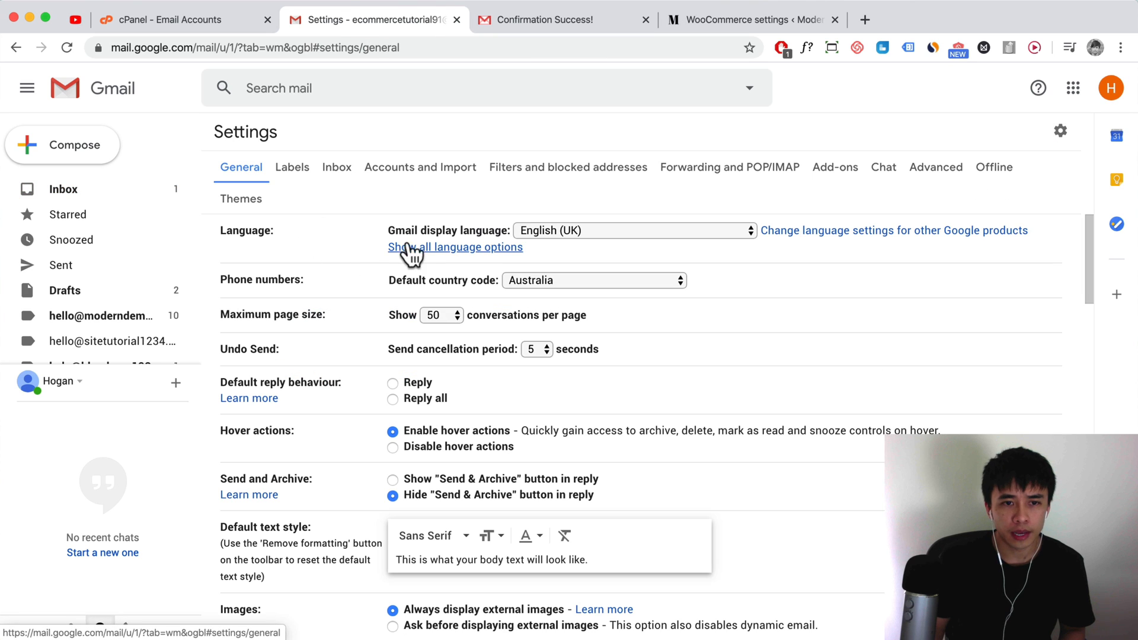
left_click(420, 167)
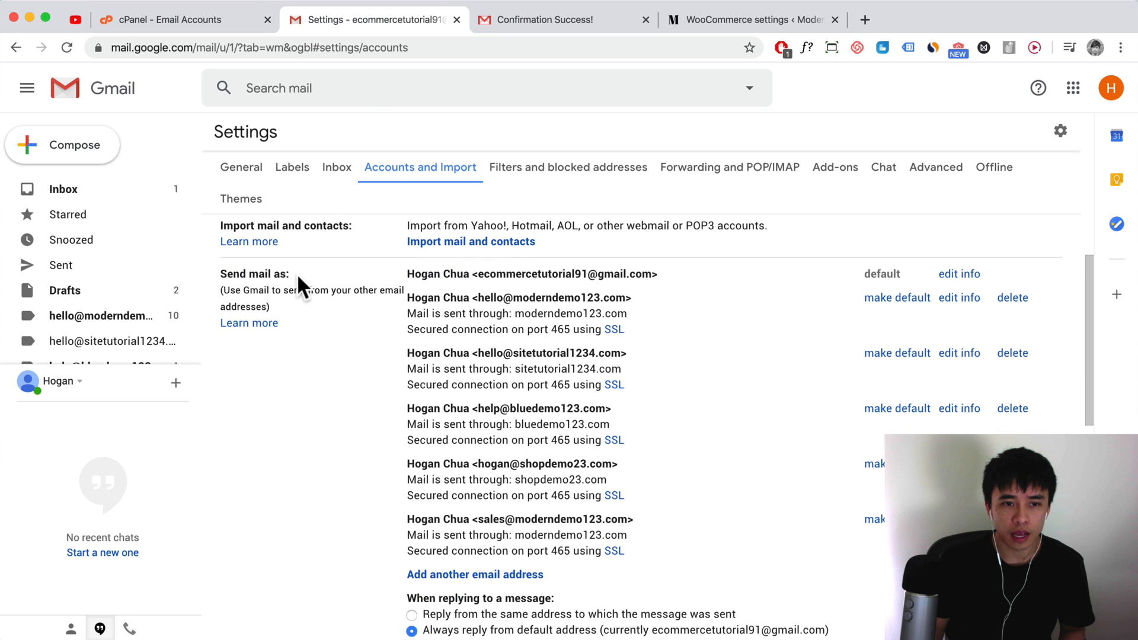
double_click(254, 274)
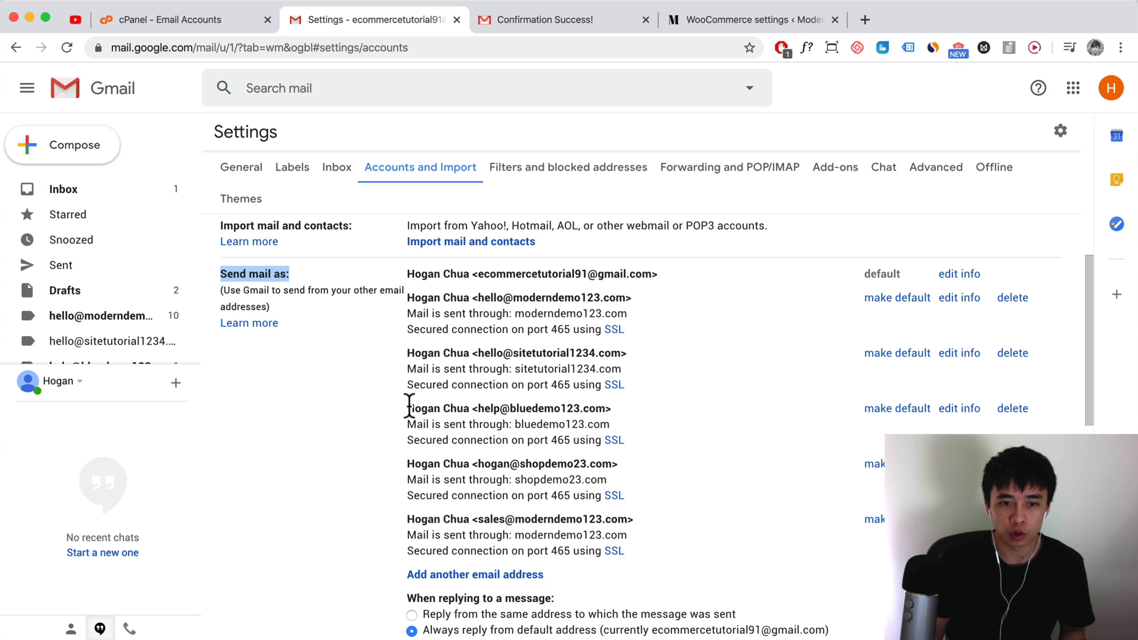
double_click(509, 408)
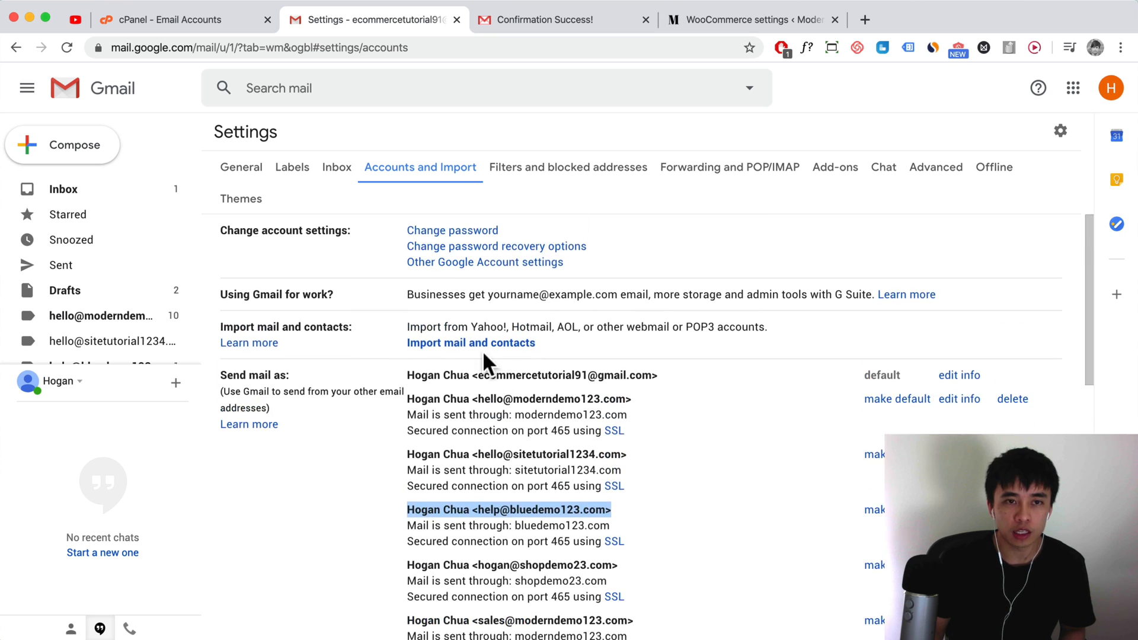
left_click(747, 20)
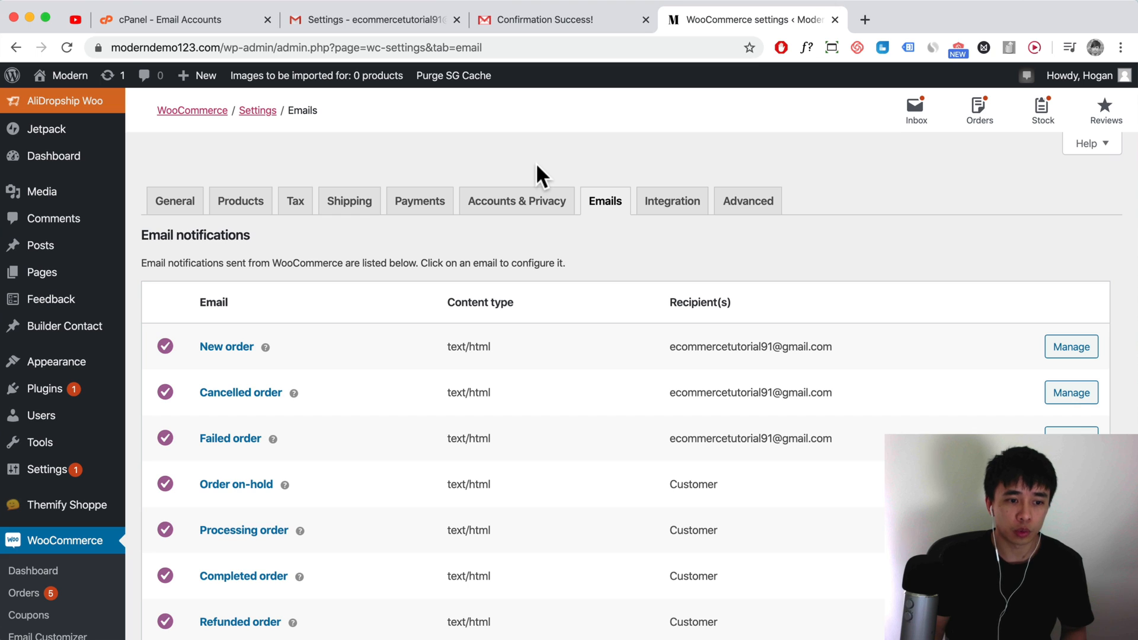
mouse_move(517, 202)
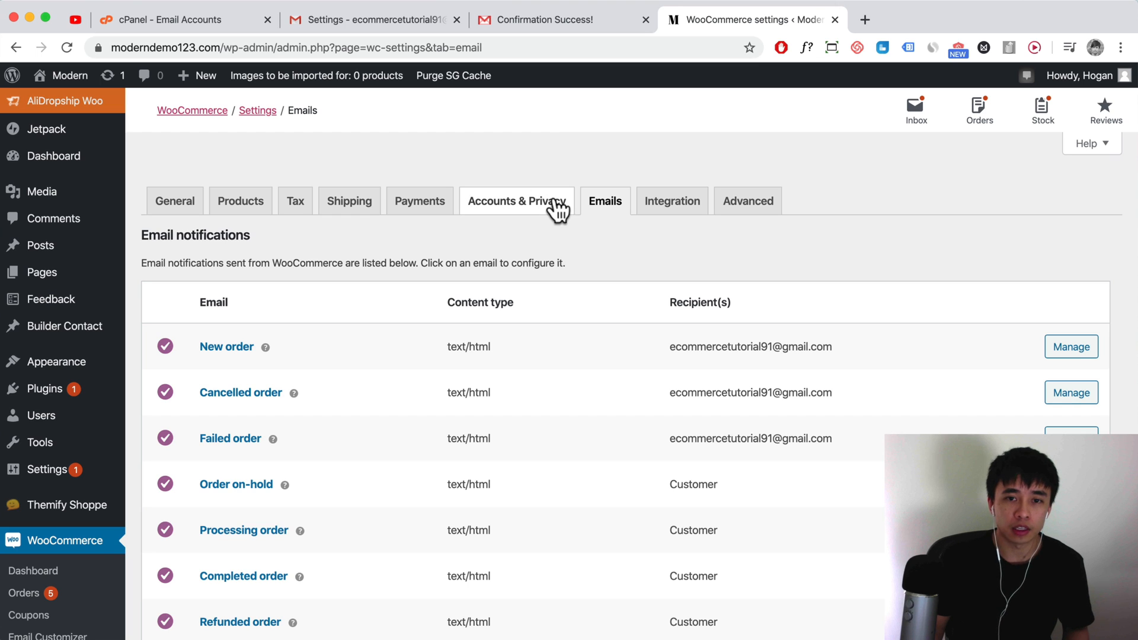
scroll("down", 3)
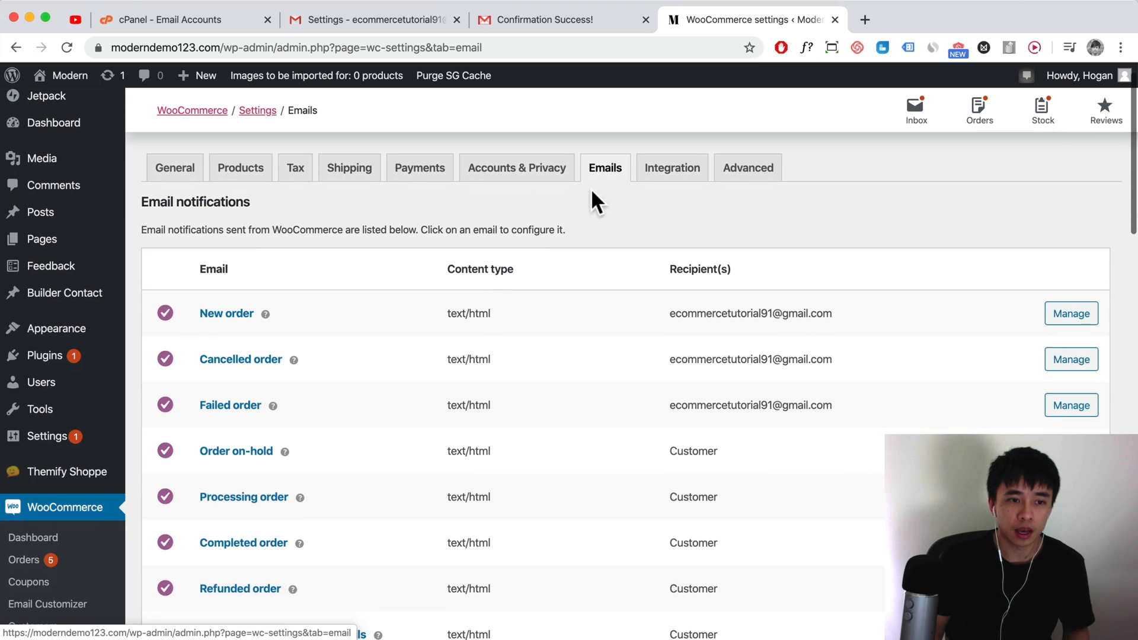
scroll("down", 3)
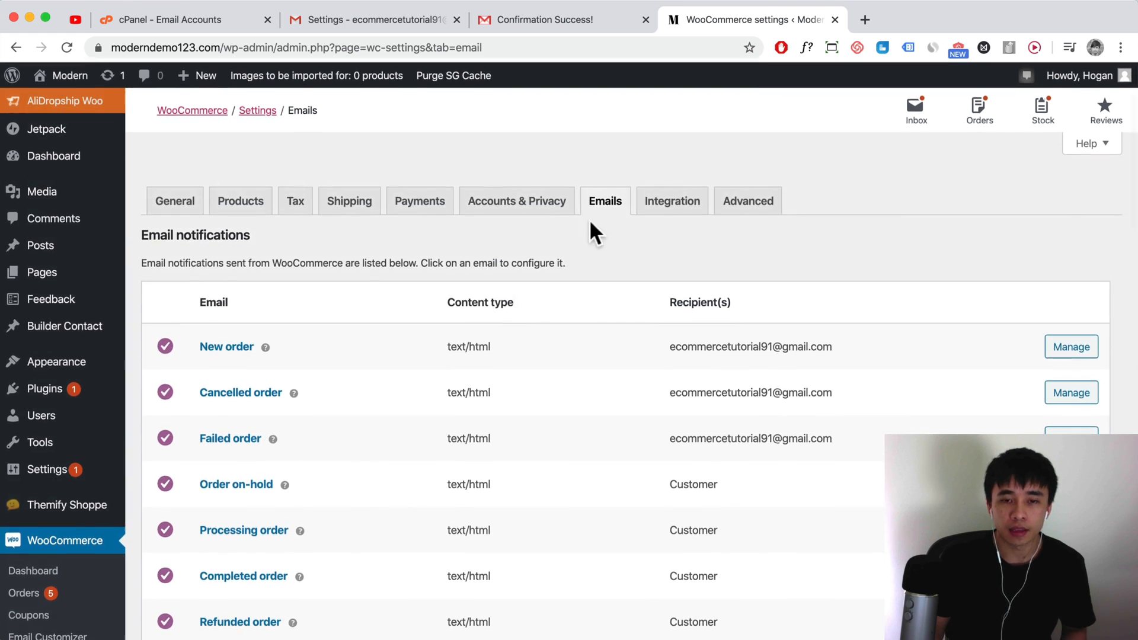
mouse_move(616, 273)
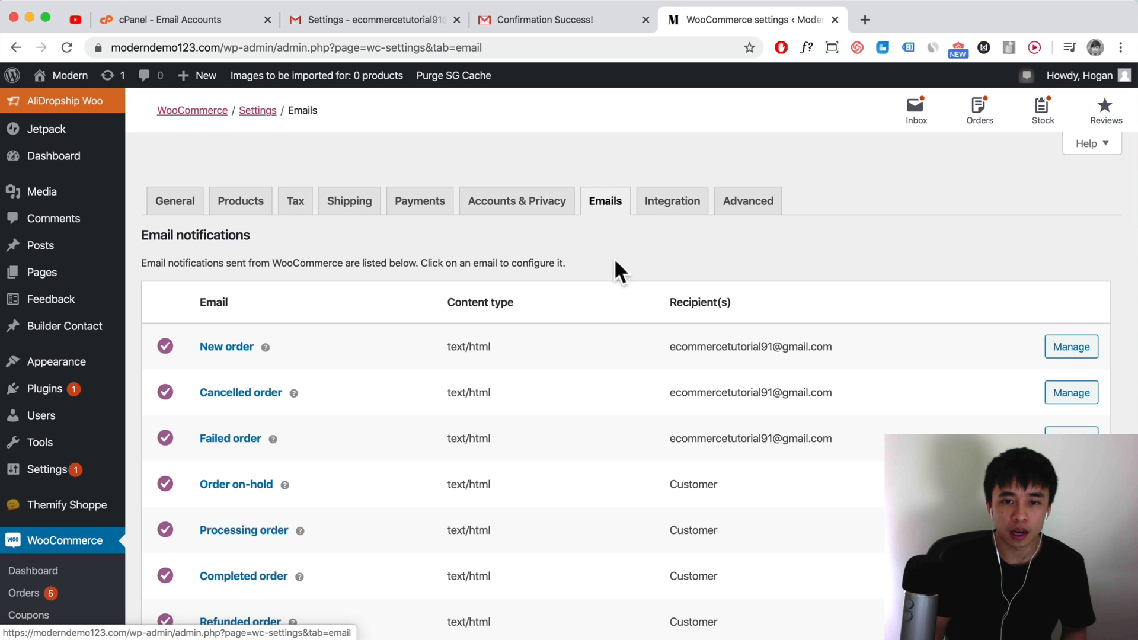
scroll("down", 3)
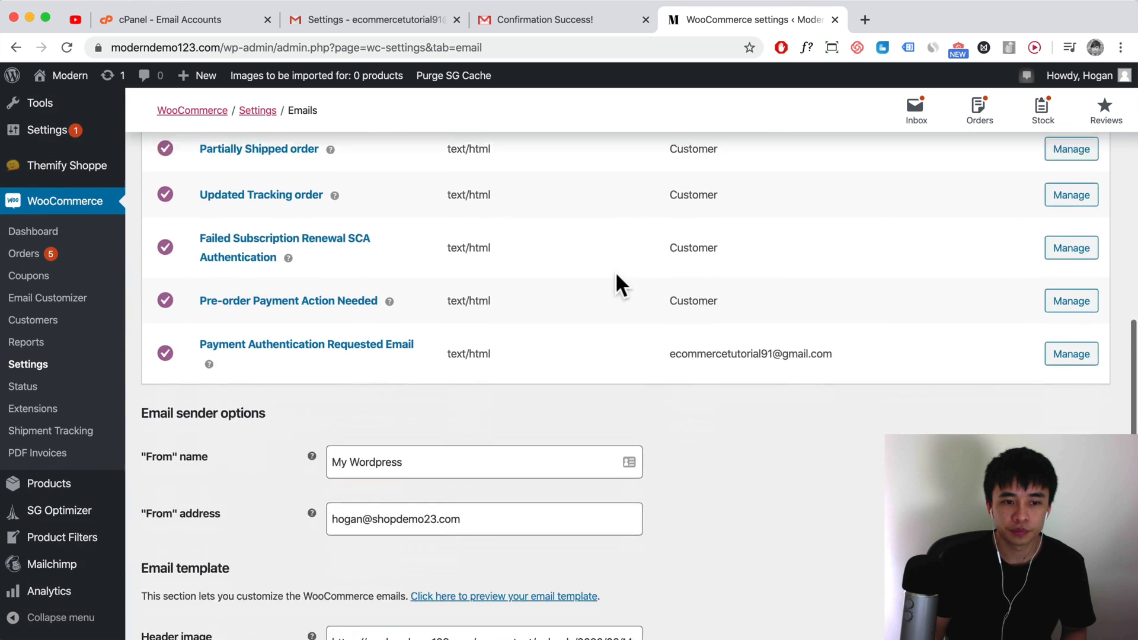
scroll("down", 3)
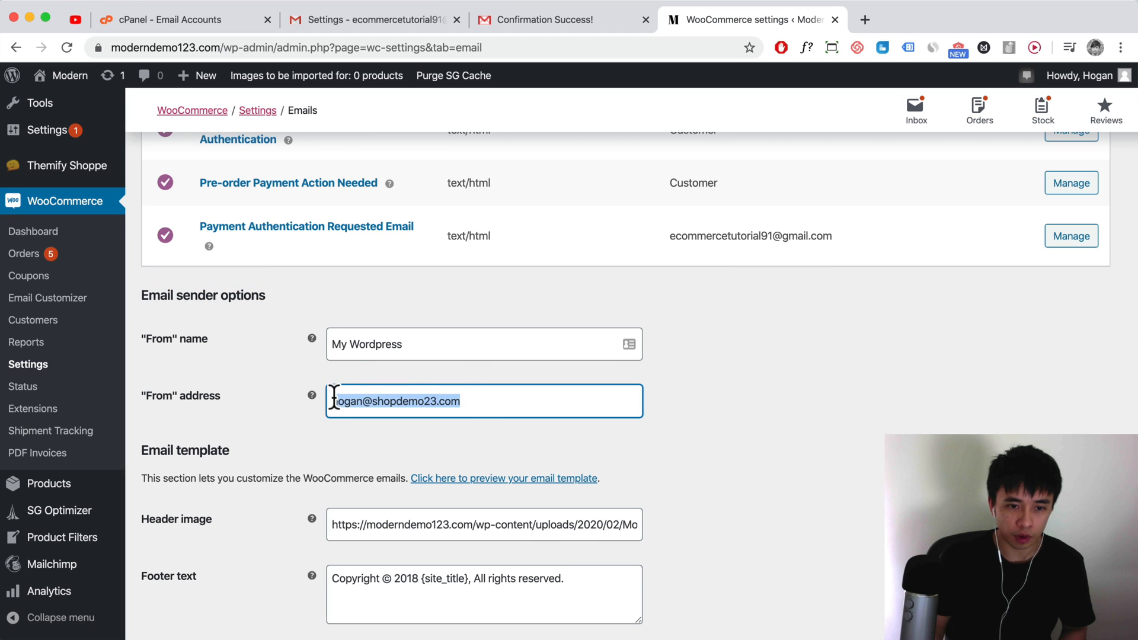
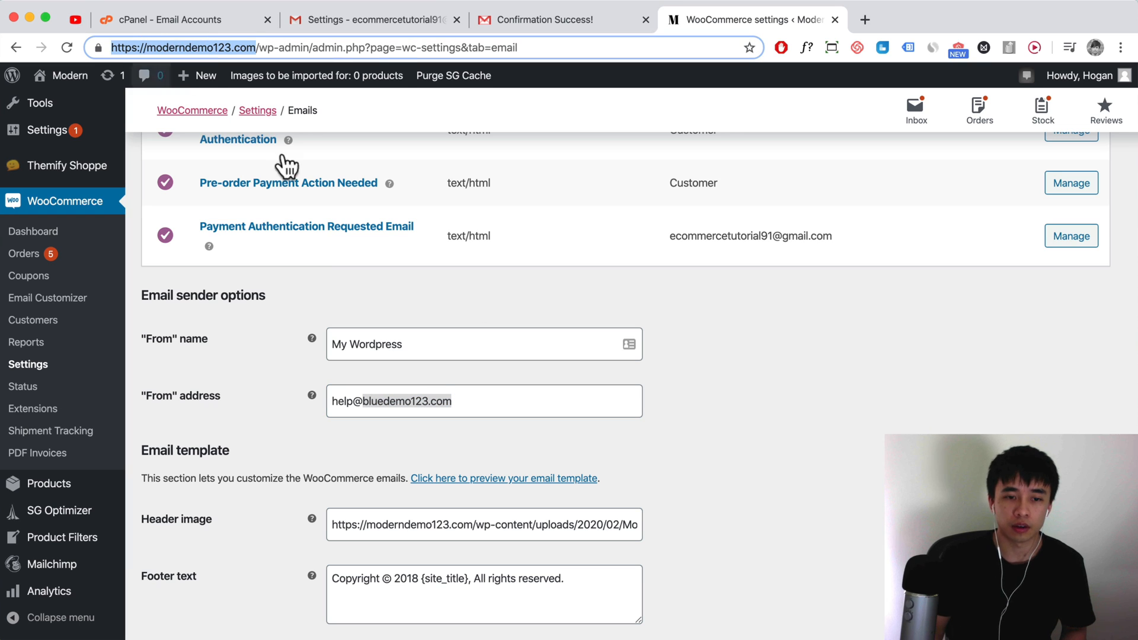
mouse_move(448, 383)
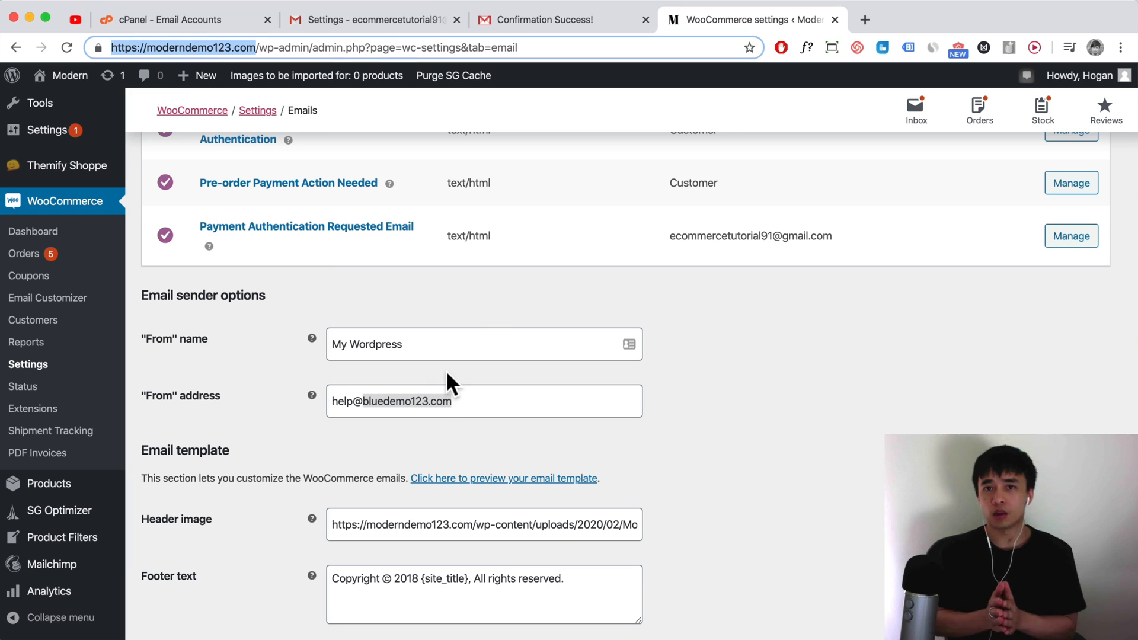